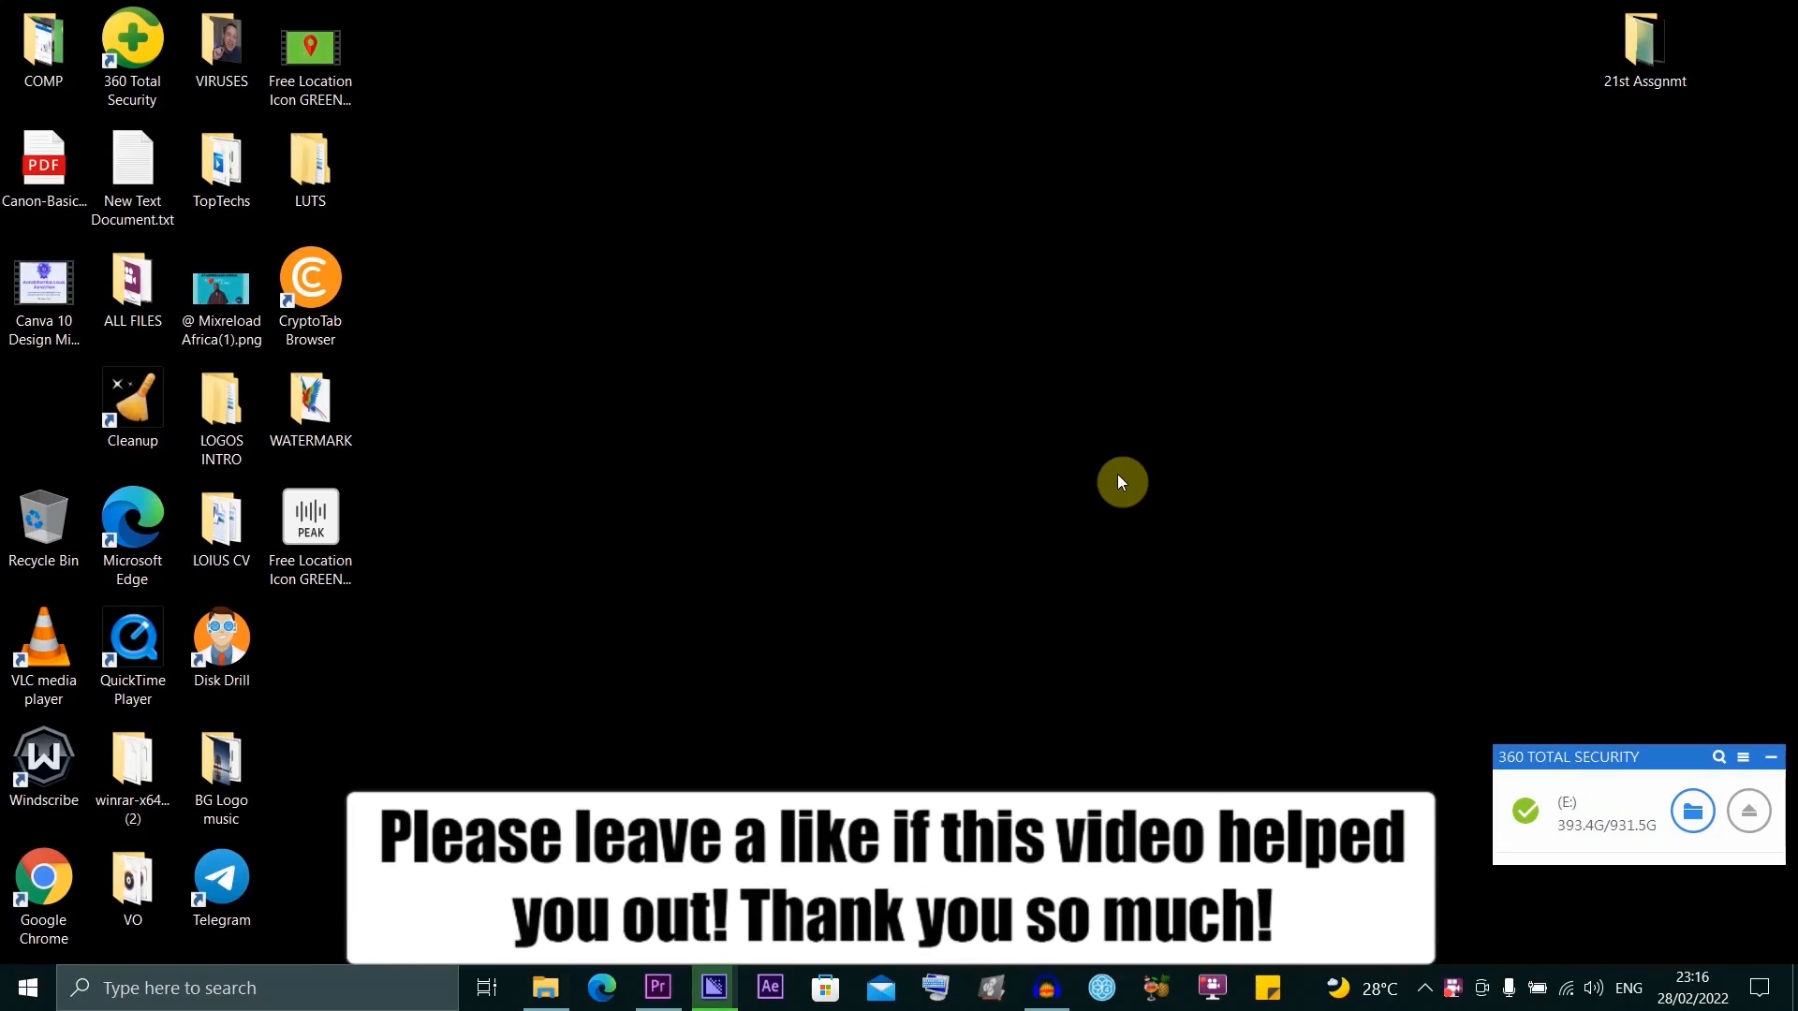
mouse_move(758, 657)
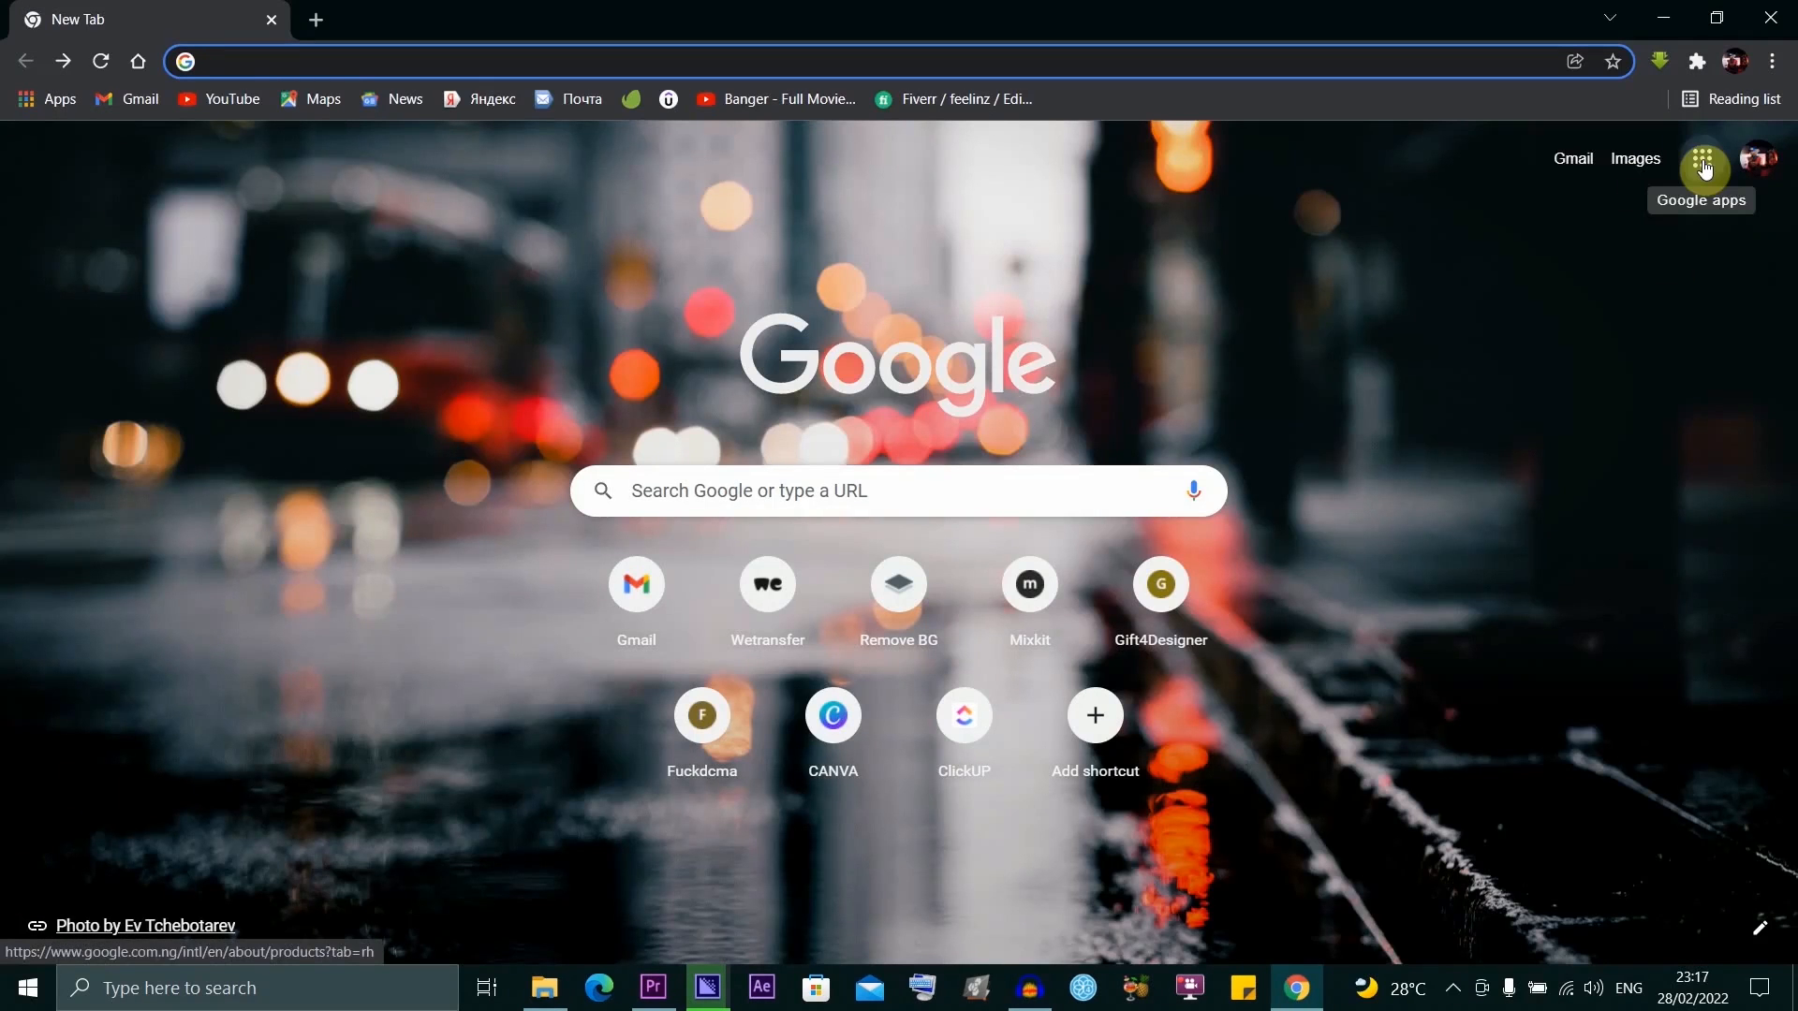
Step: Launch Google Slides from the Google apps launcher in Chrome
left_click(1702, 157)
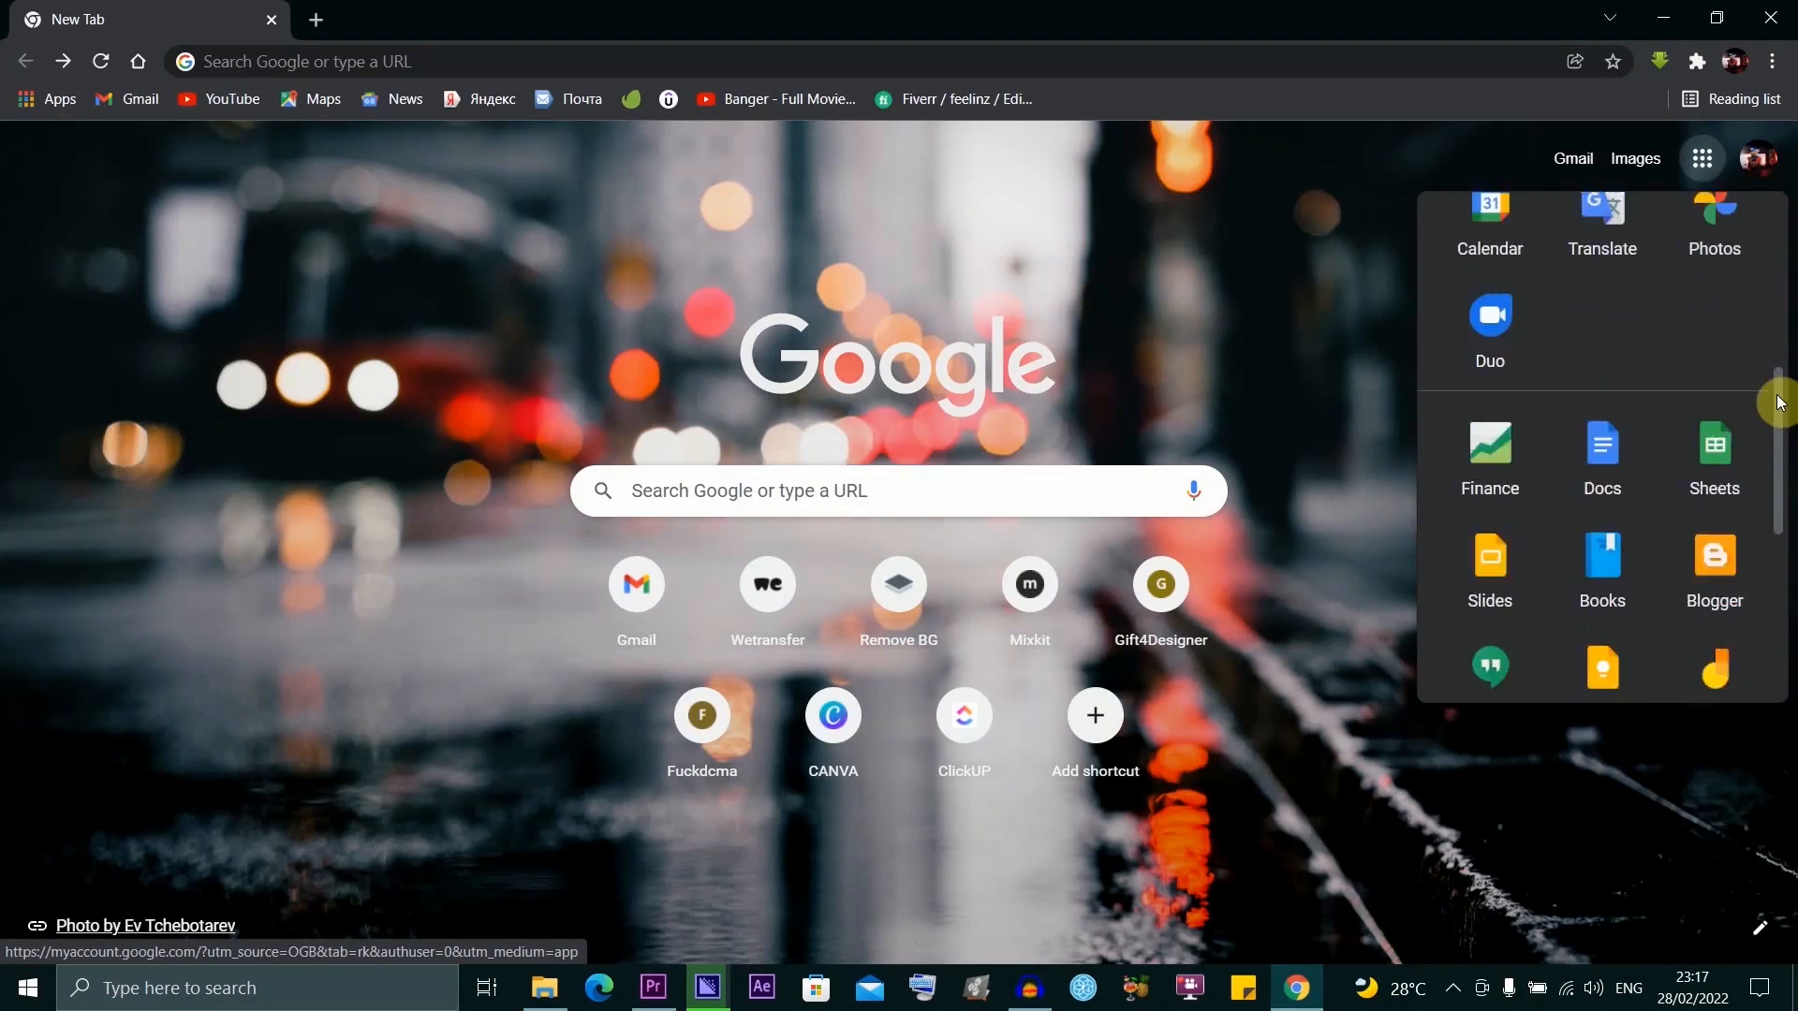
scroll("down", 3)
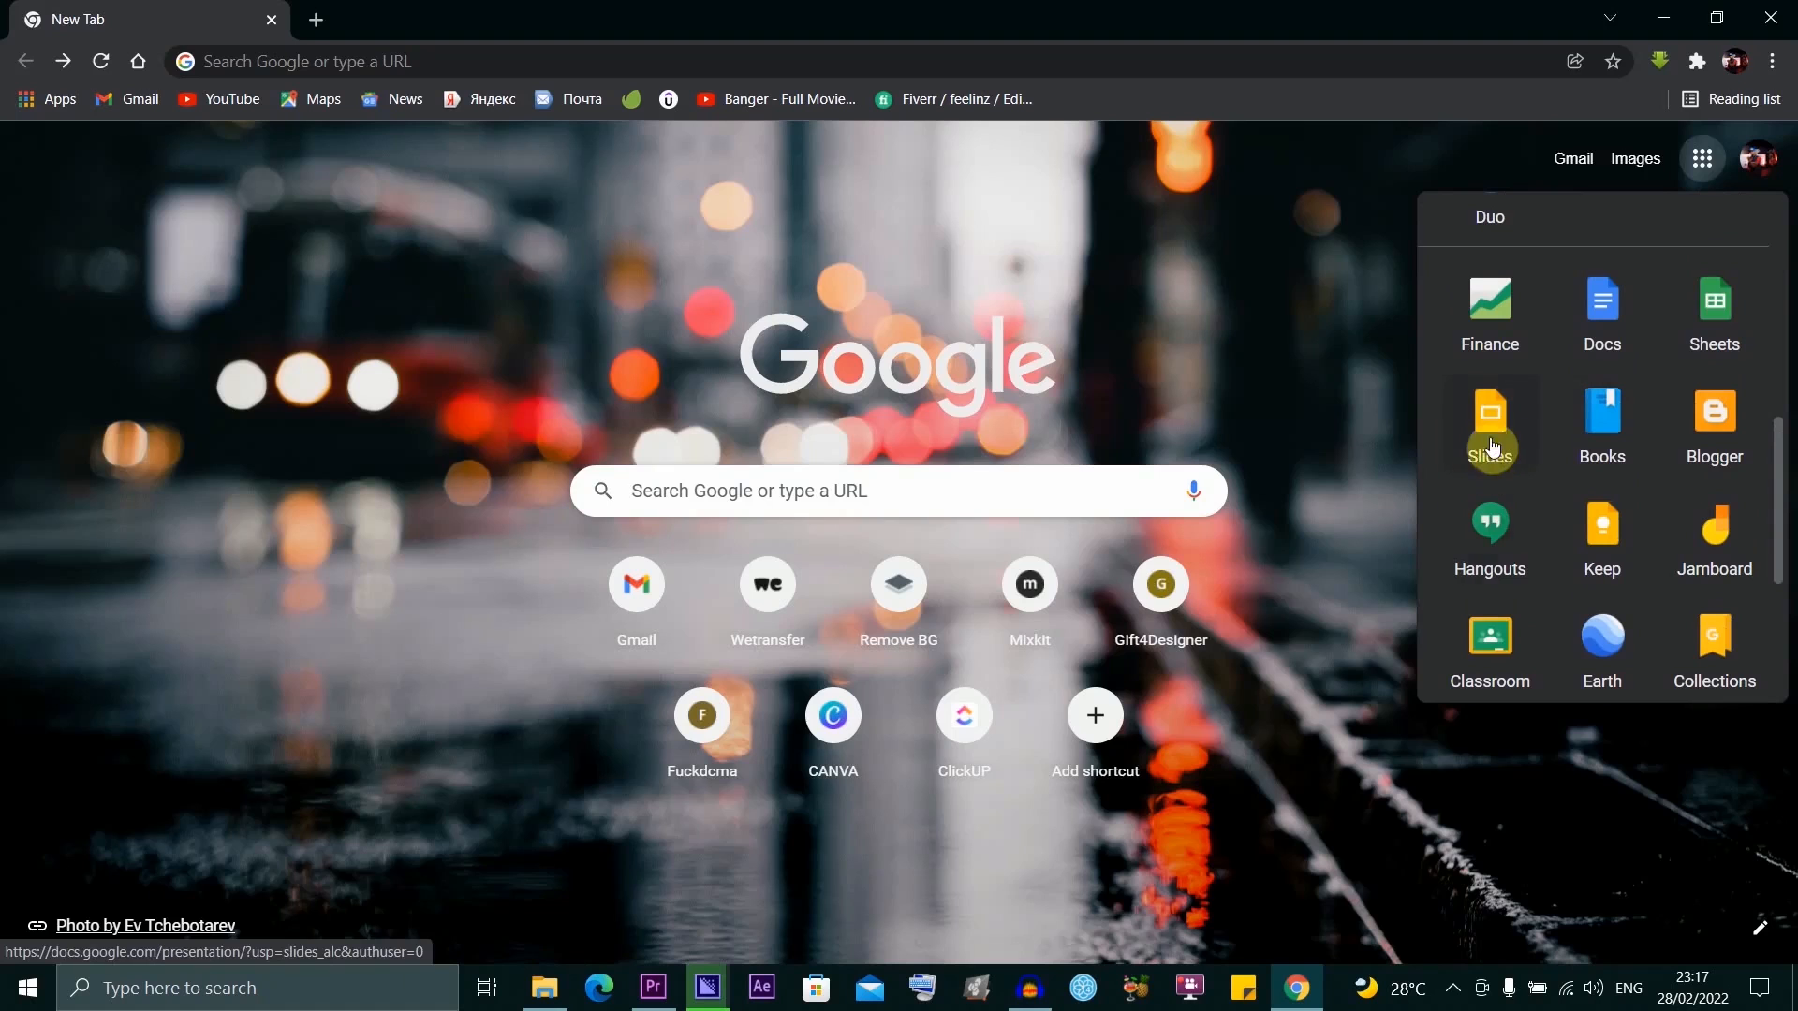
left_click(1489, 412)
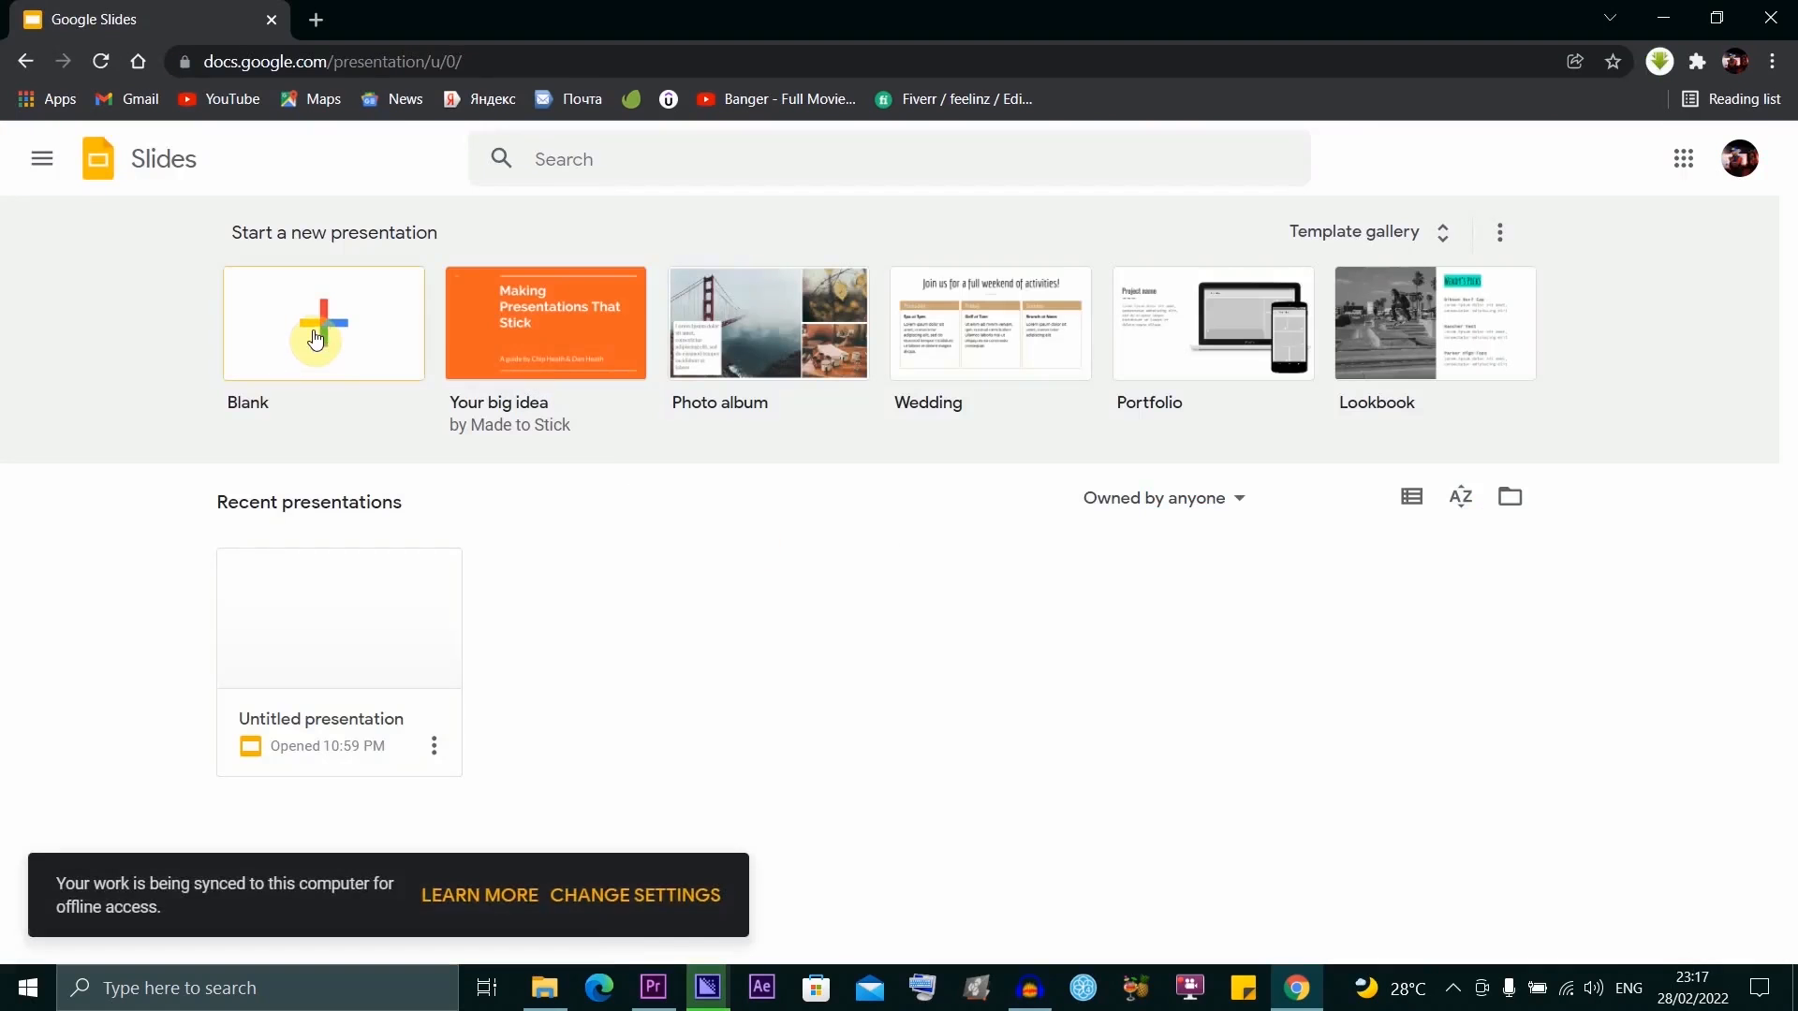
Step: Start a blank presentation and remove the title and subtitle placeholders from the first slide
left_click(324, 324)
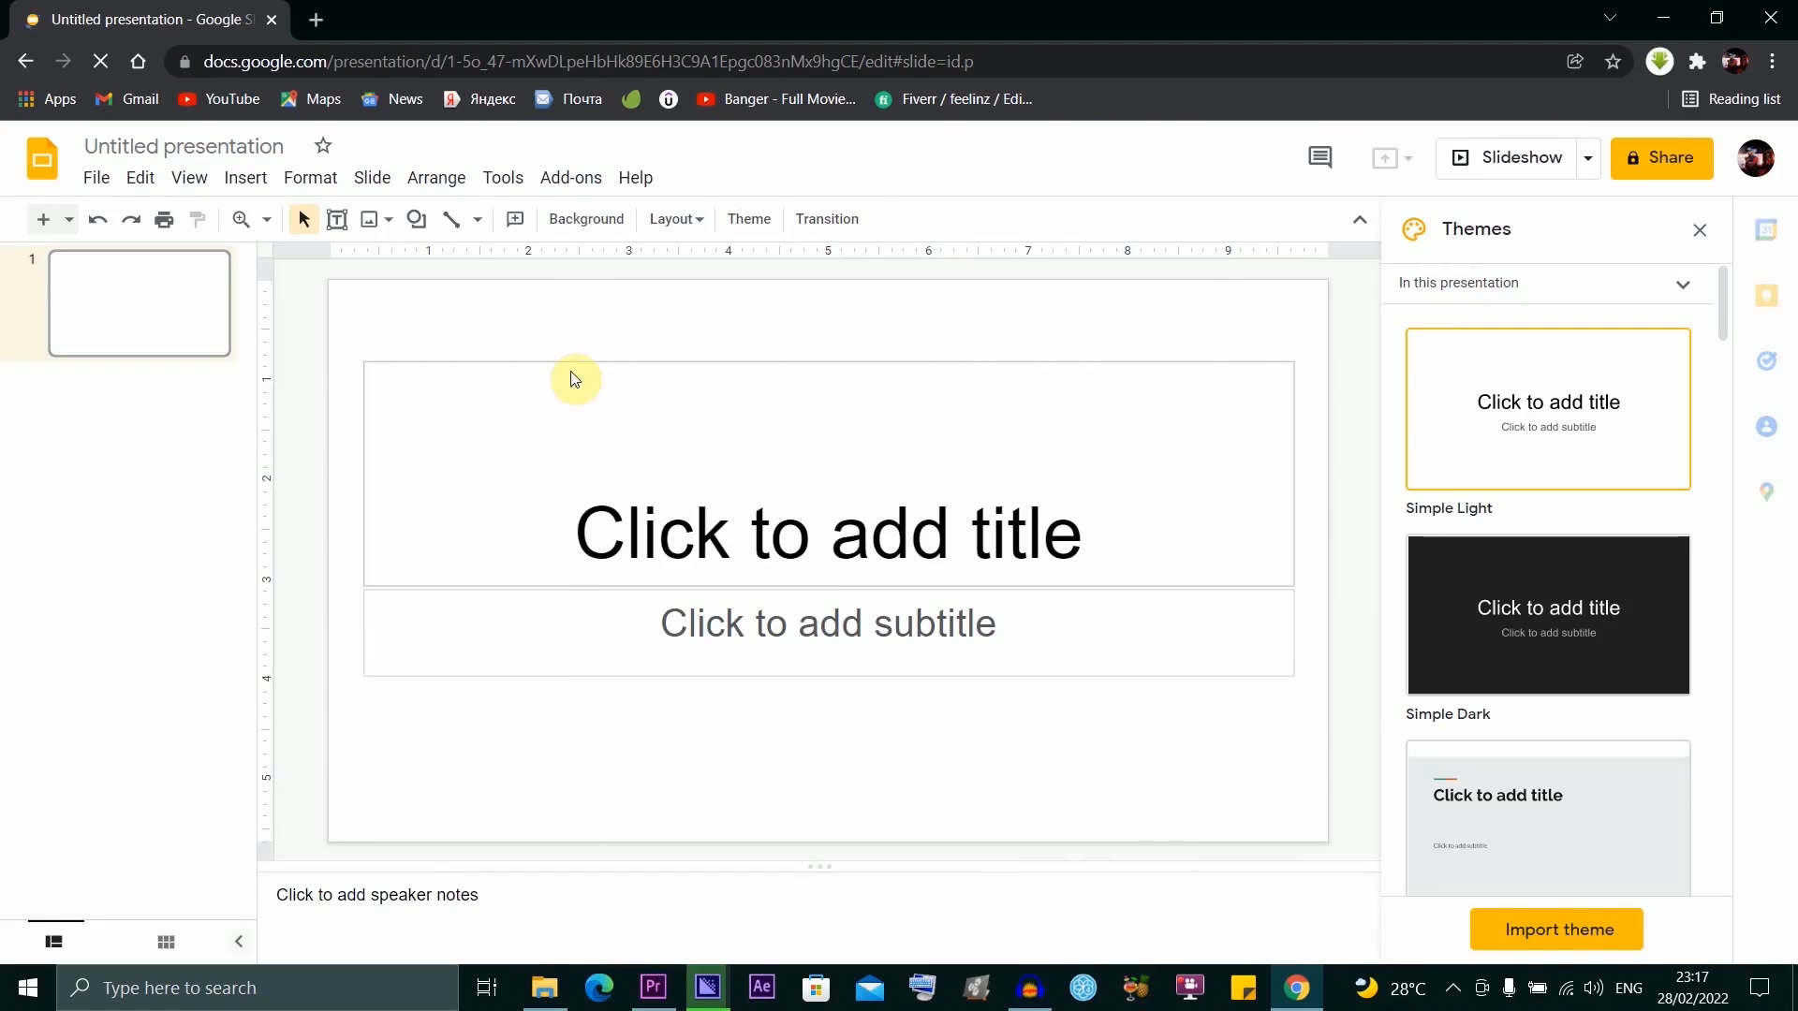
left_click(573, 372)
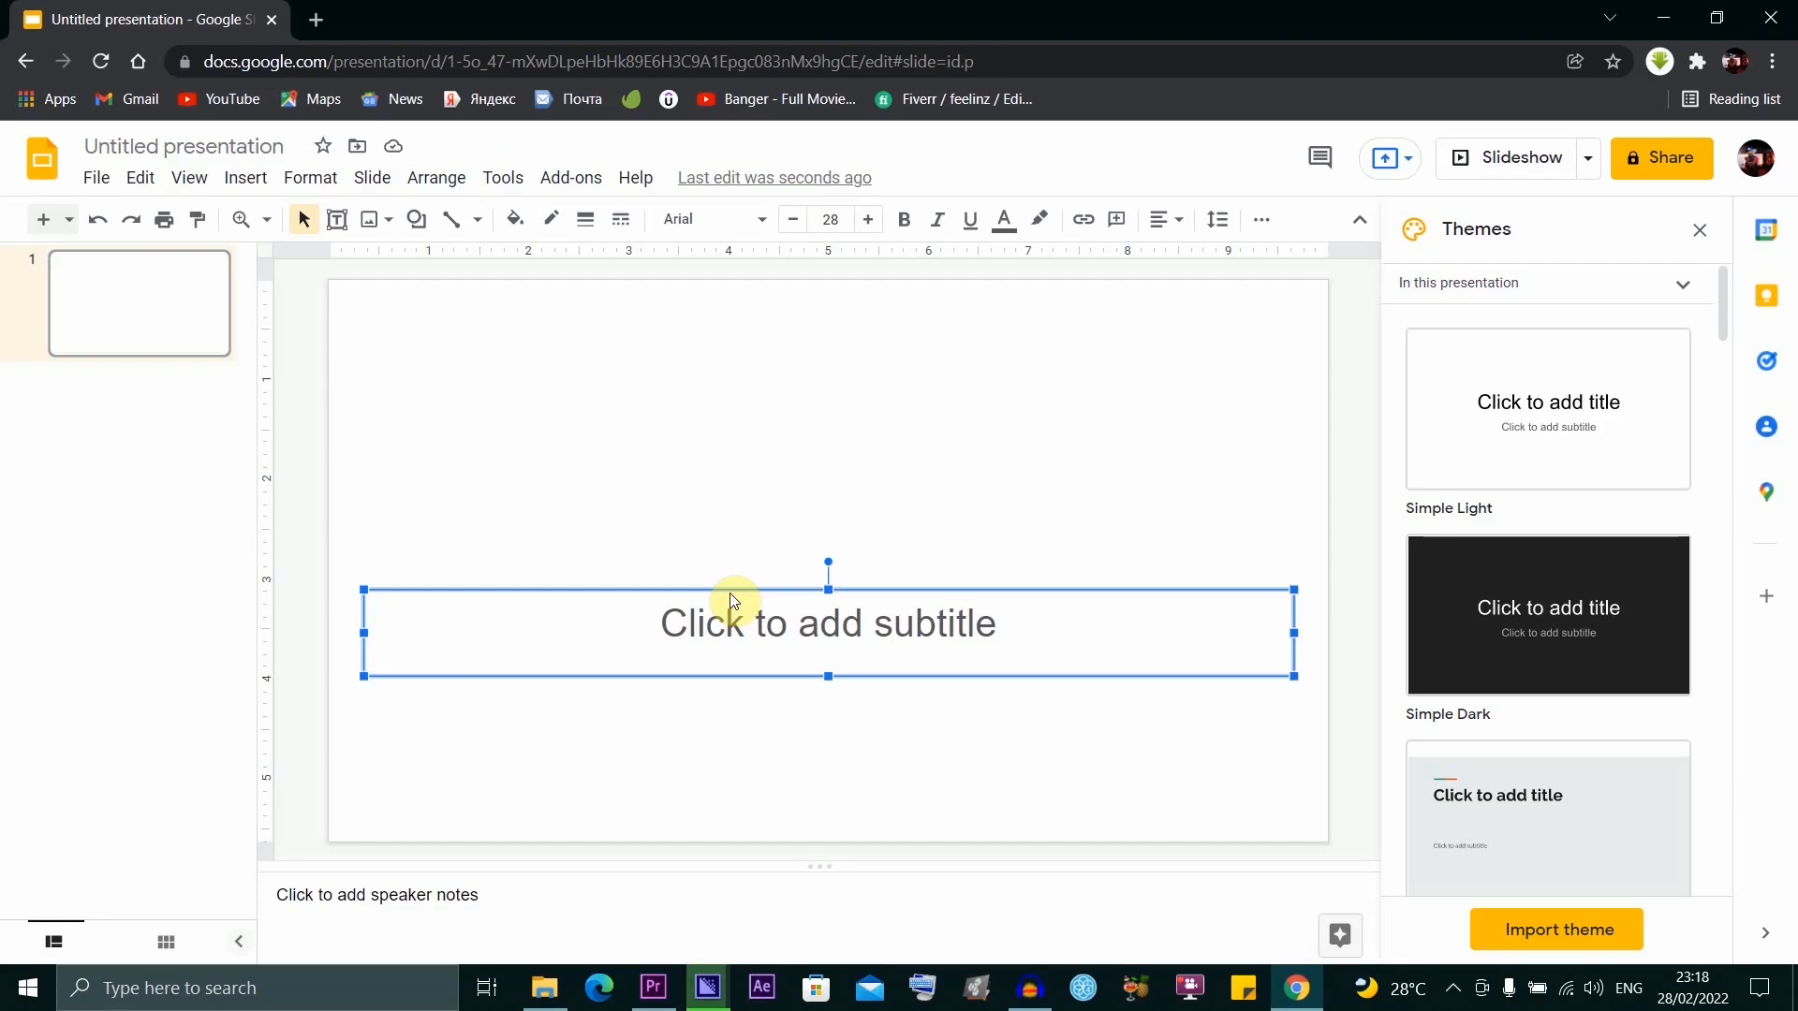
left_click(146, 303)
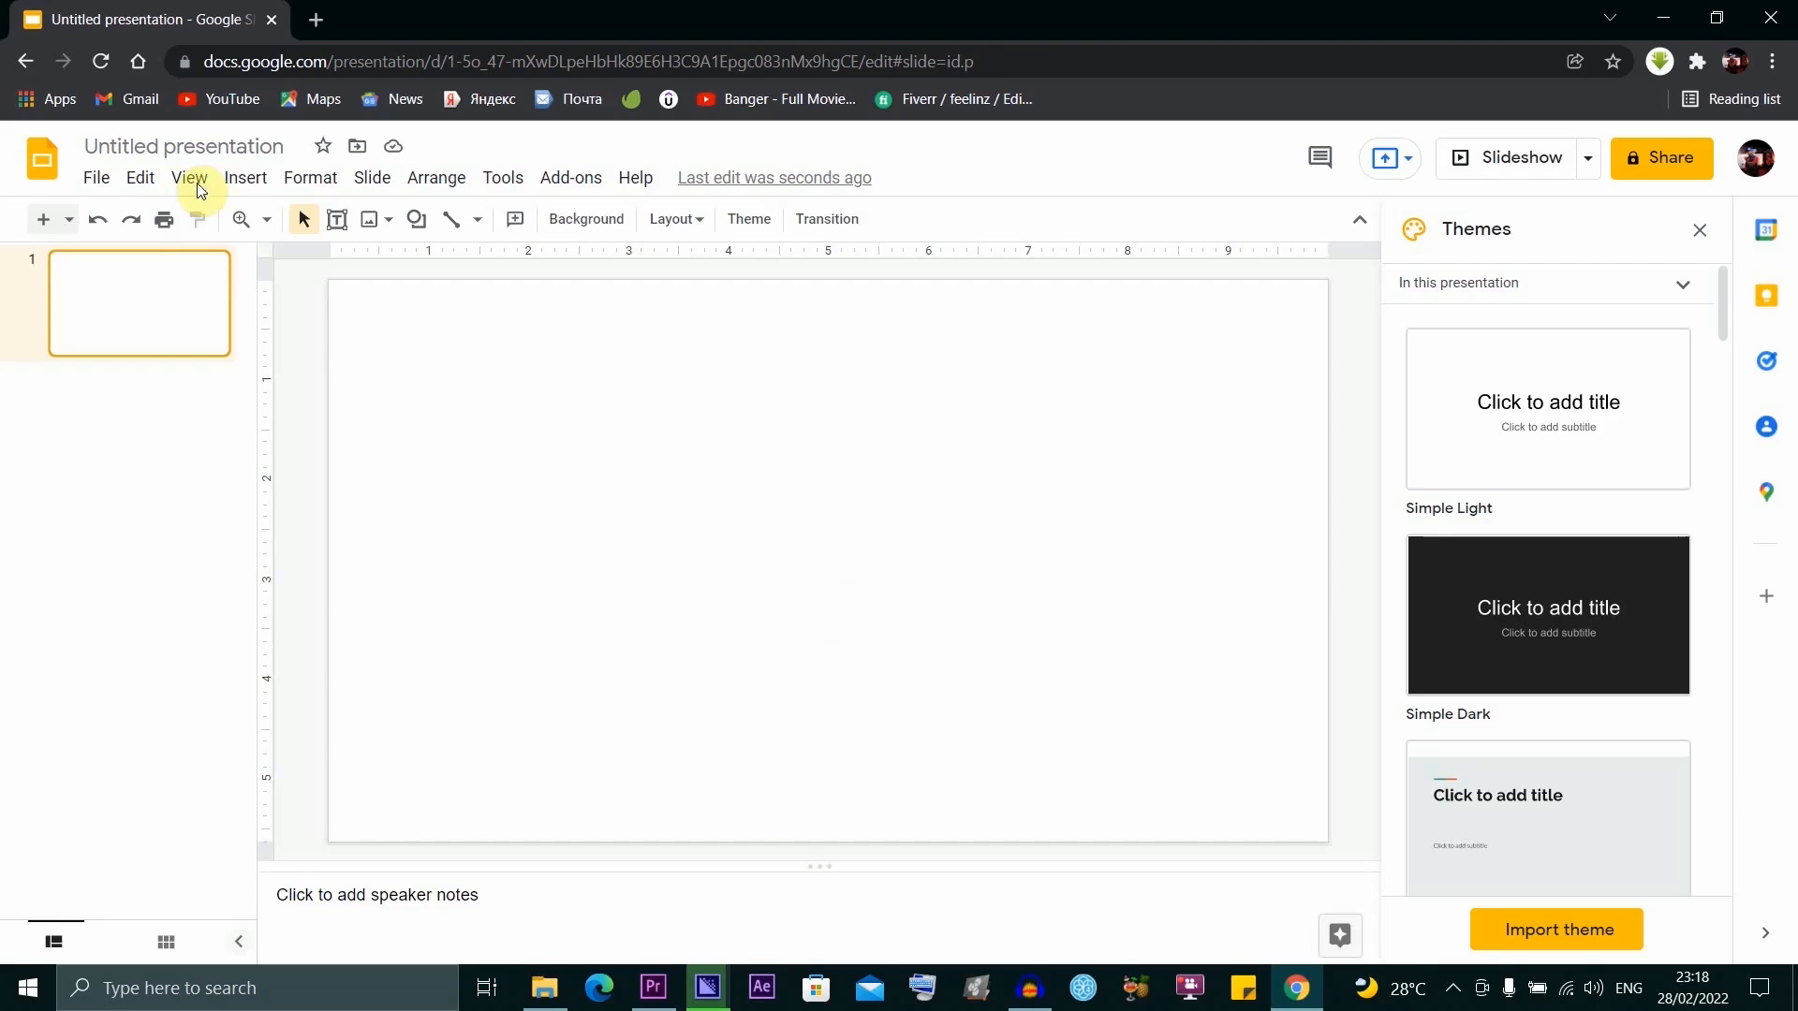
left_click(243, 178)
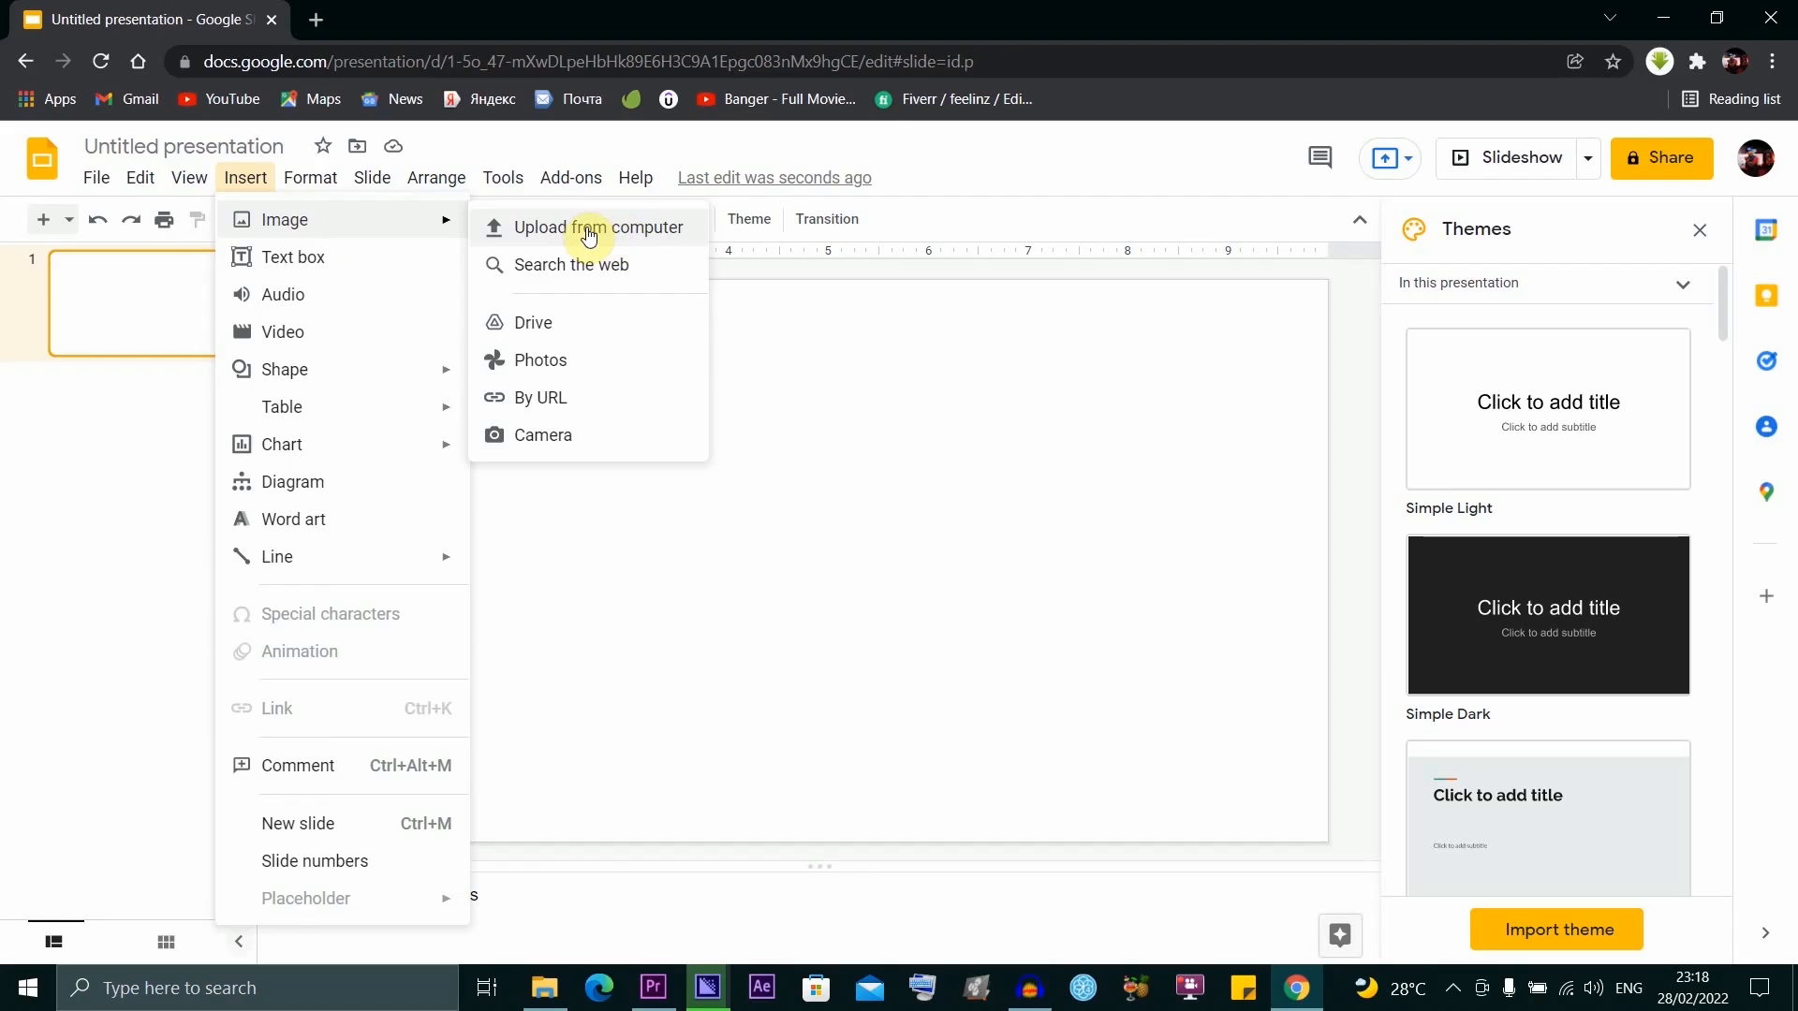
Step: Upload the miC.jfif gold microphone photo from the computer and enlarge it across the slide
left_click(586, 226)
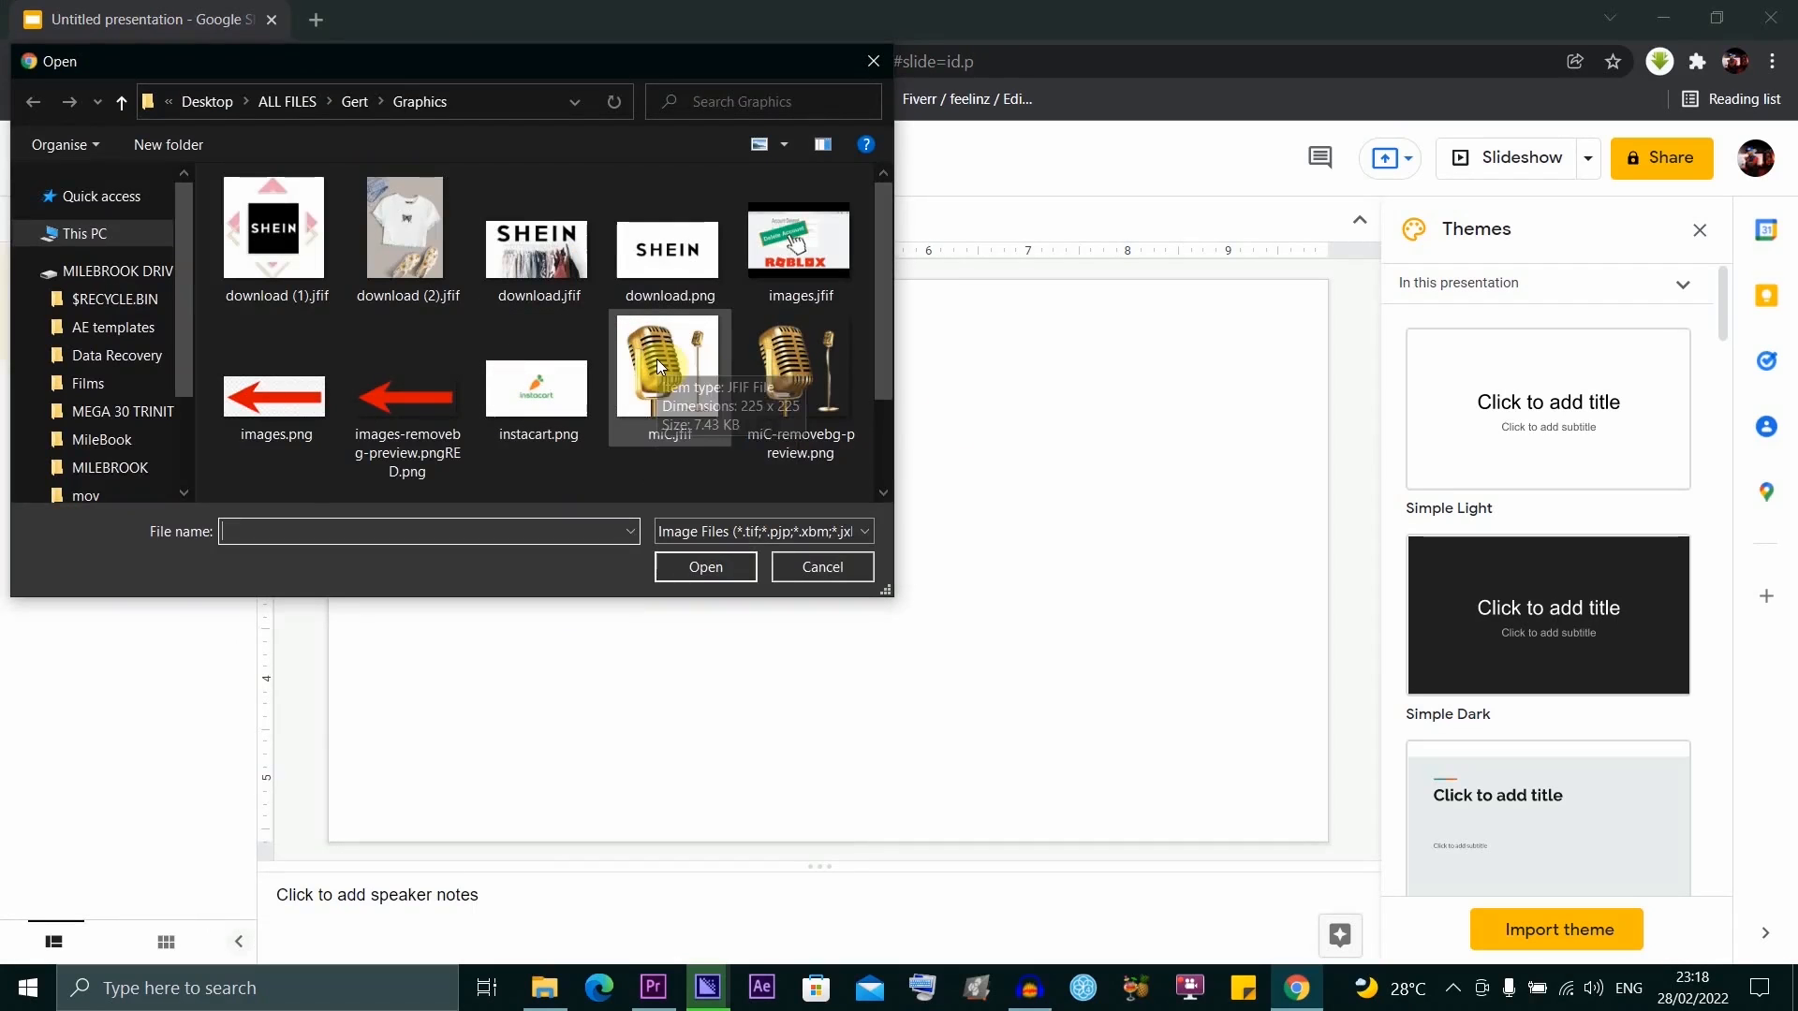
left_click(667, 367)
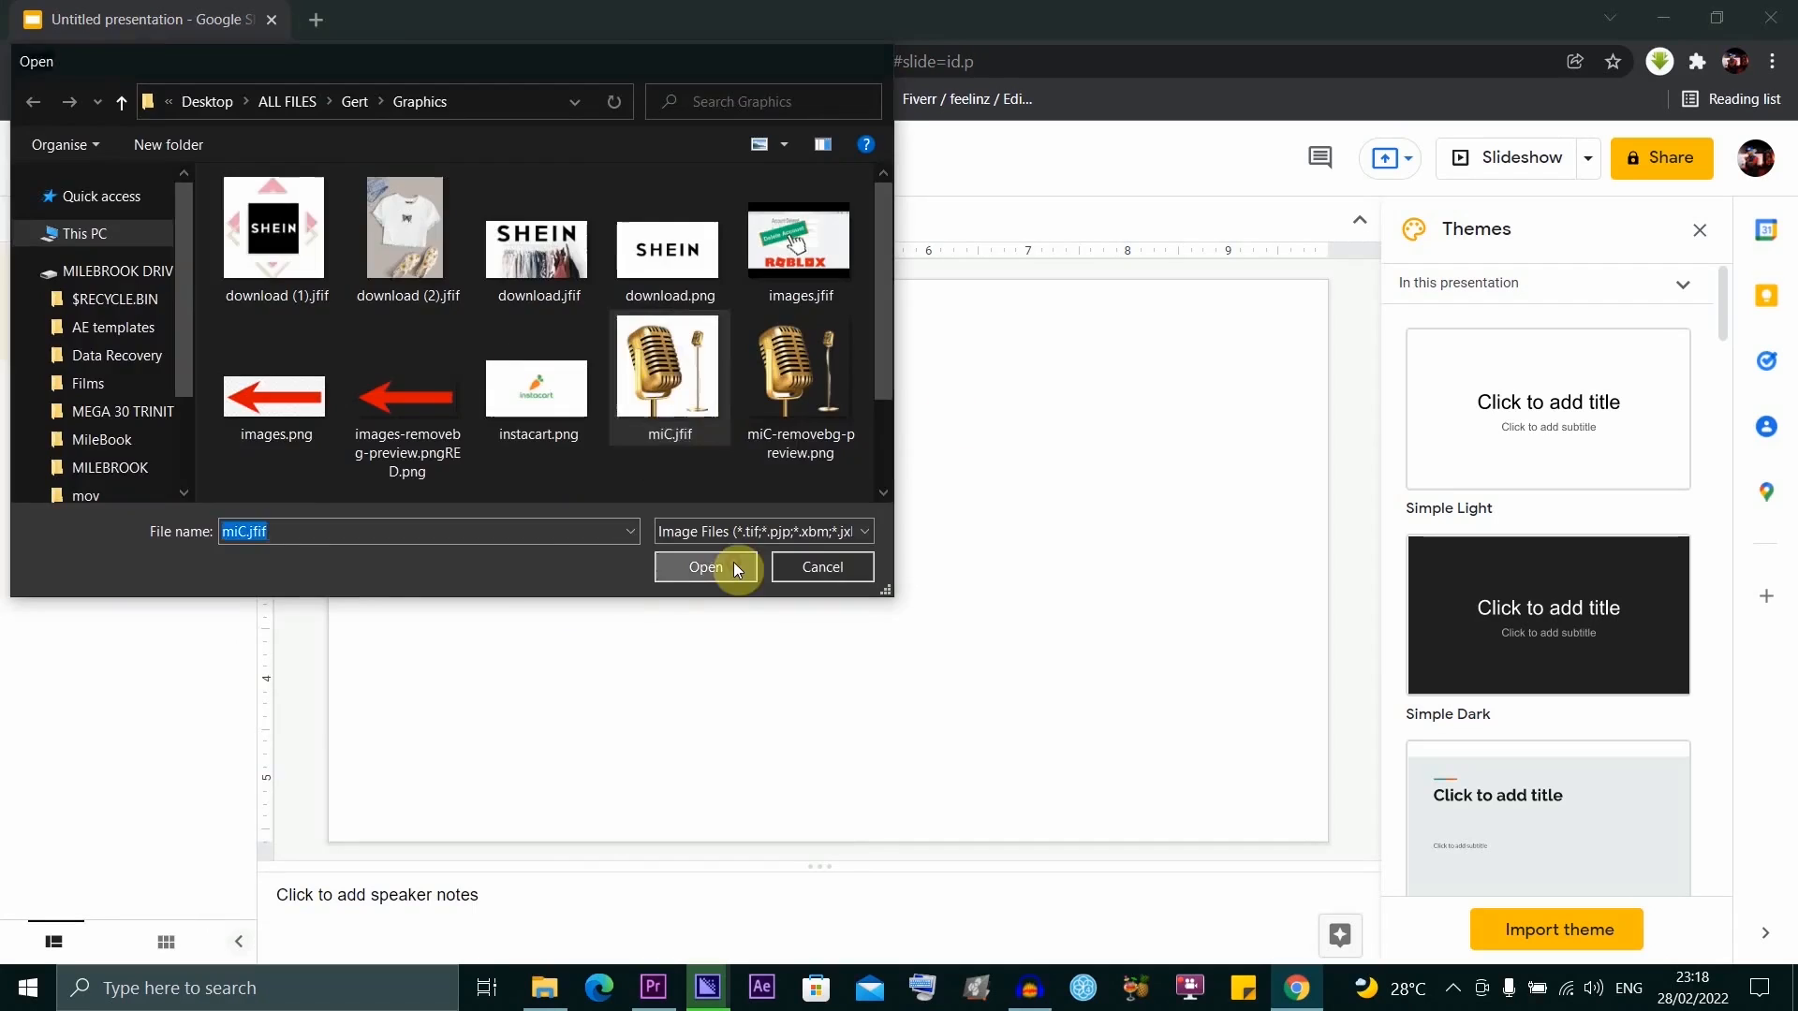
left_click(706, 567)
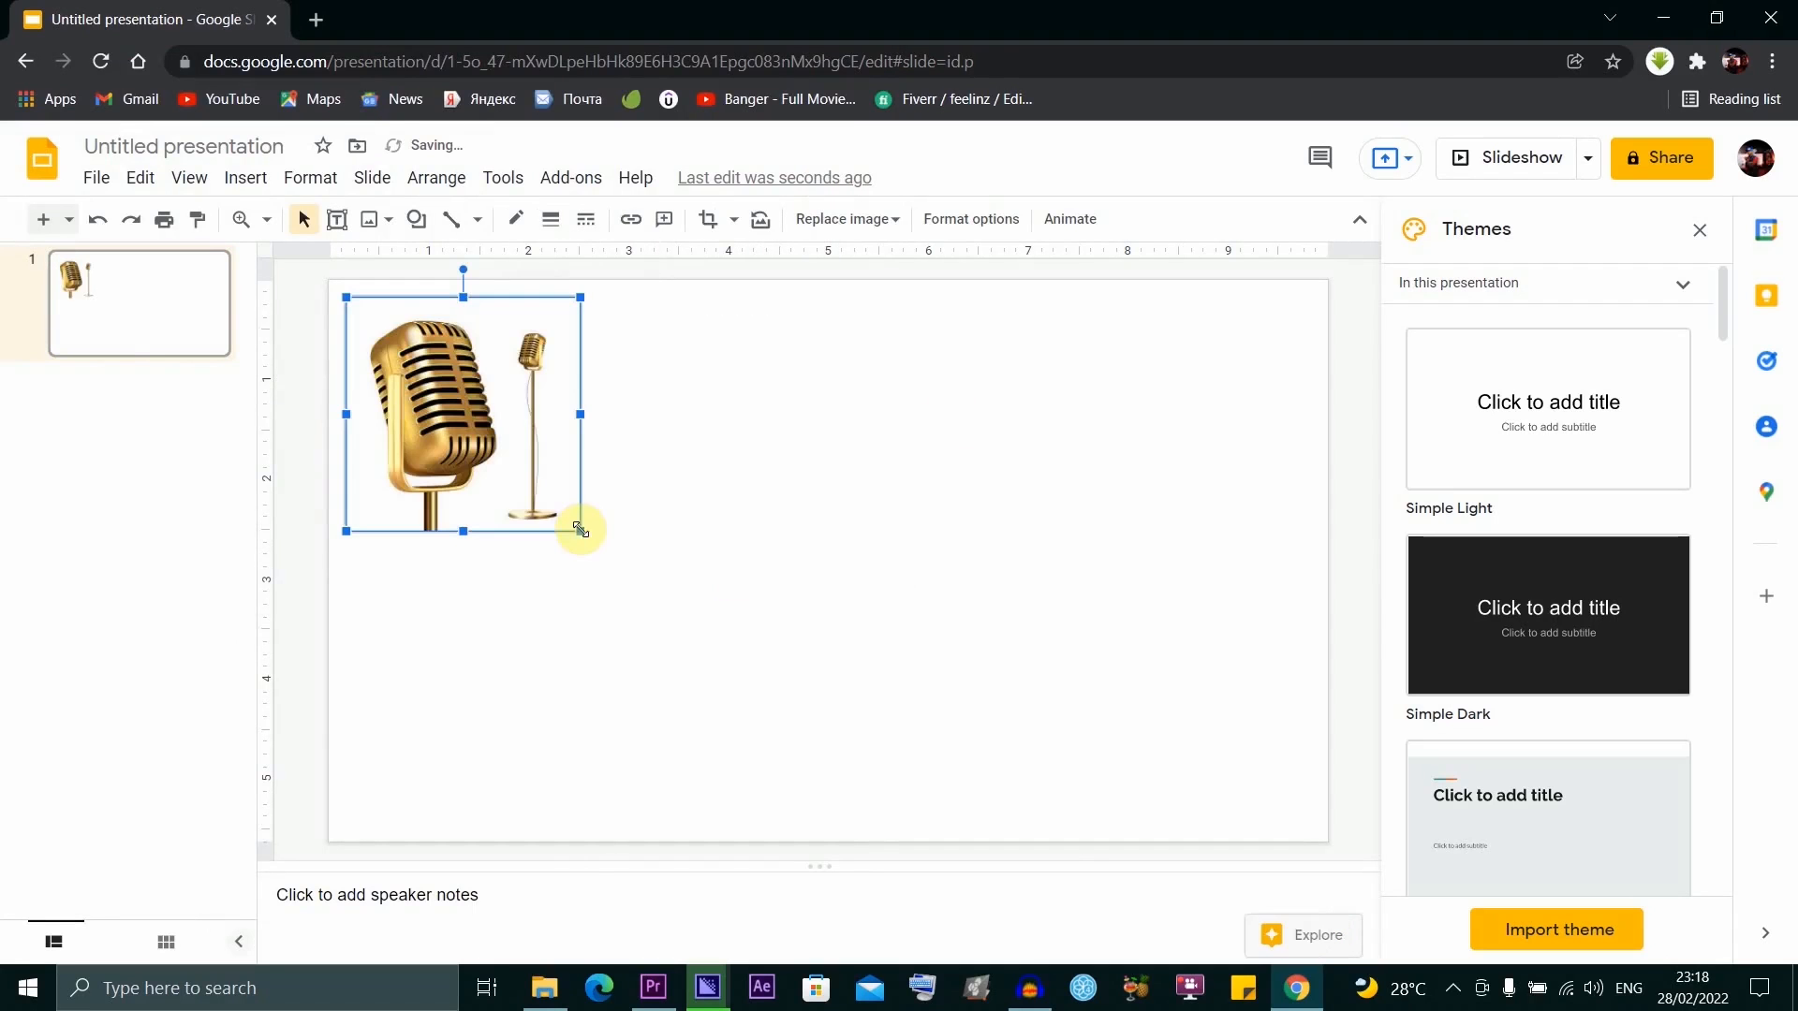
left_click_drag(578, 528, 1078, 663)
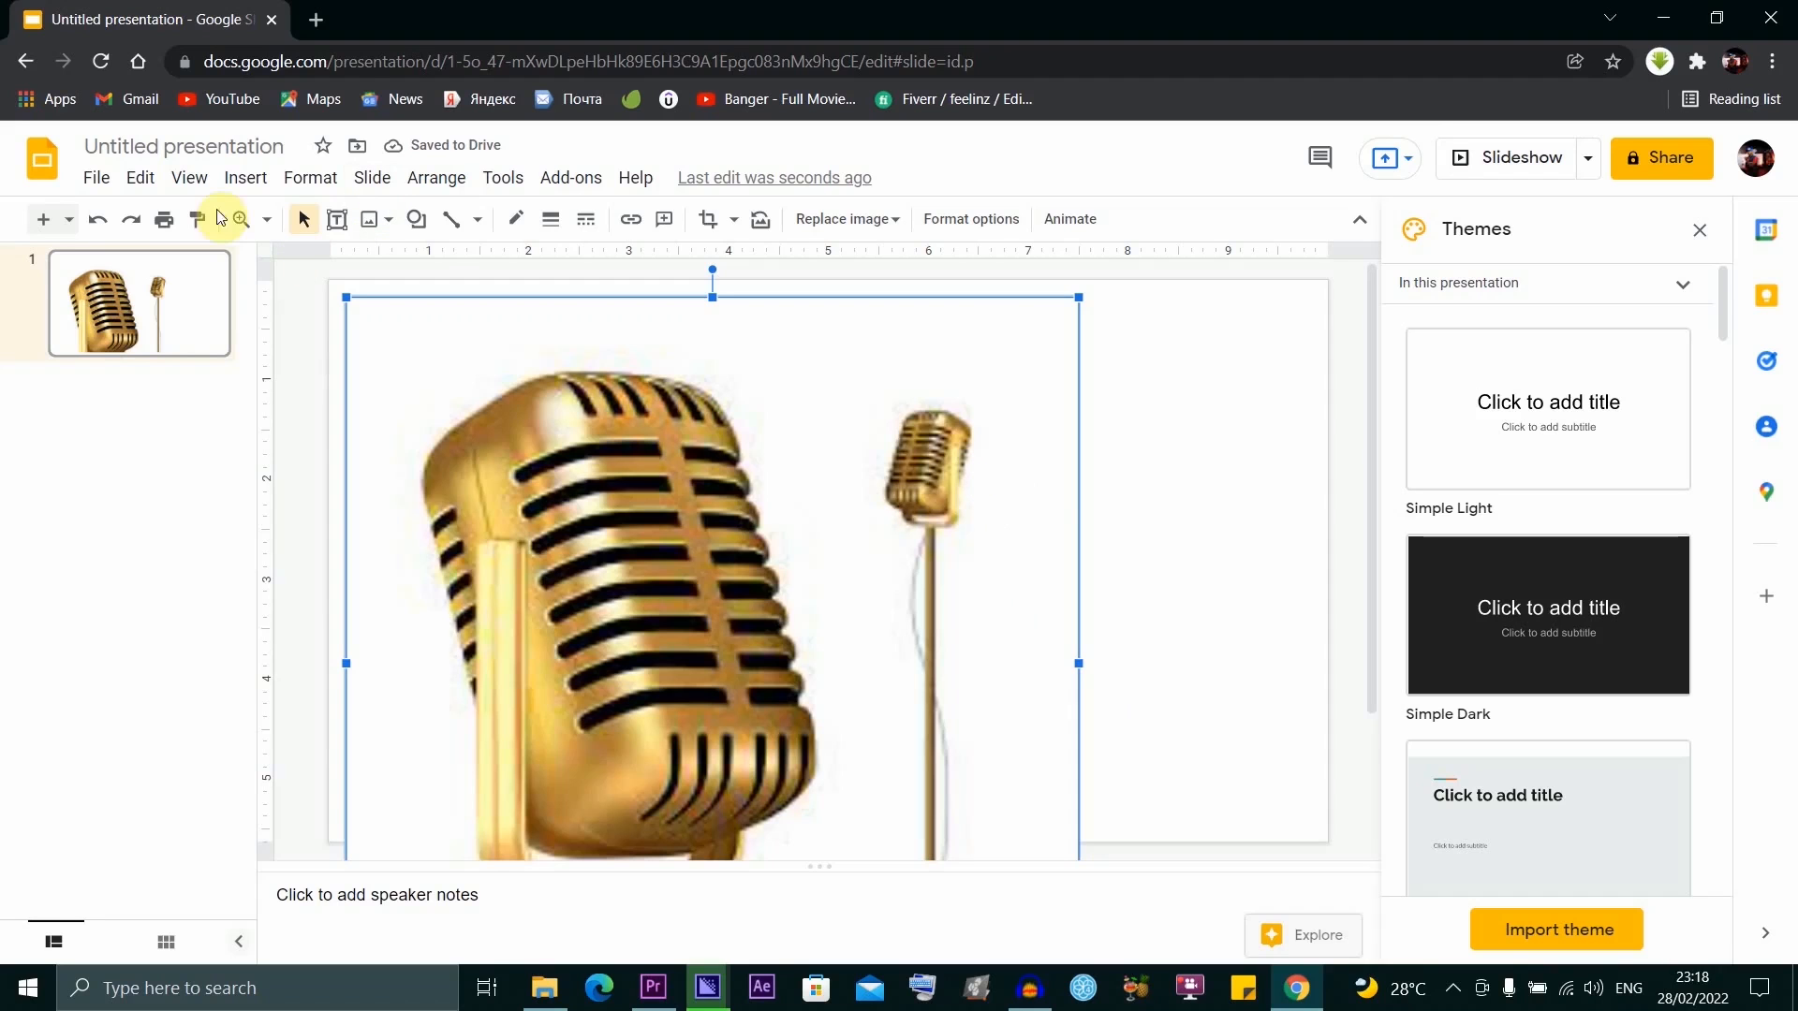
left_click(244, 178)
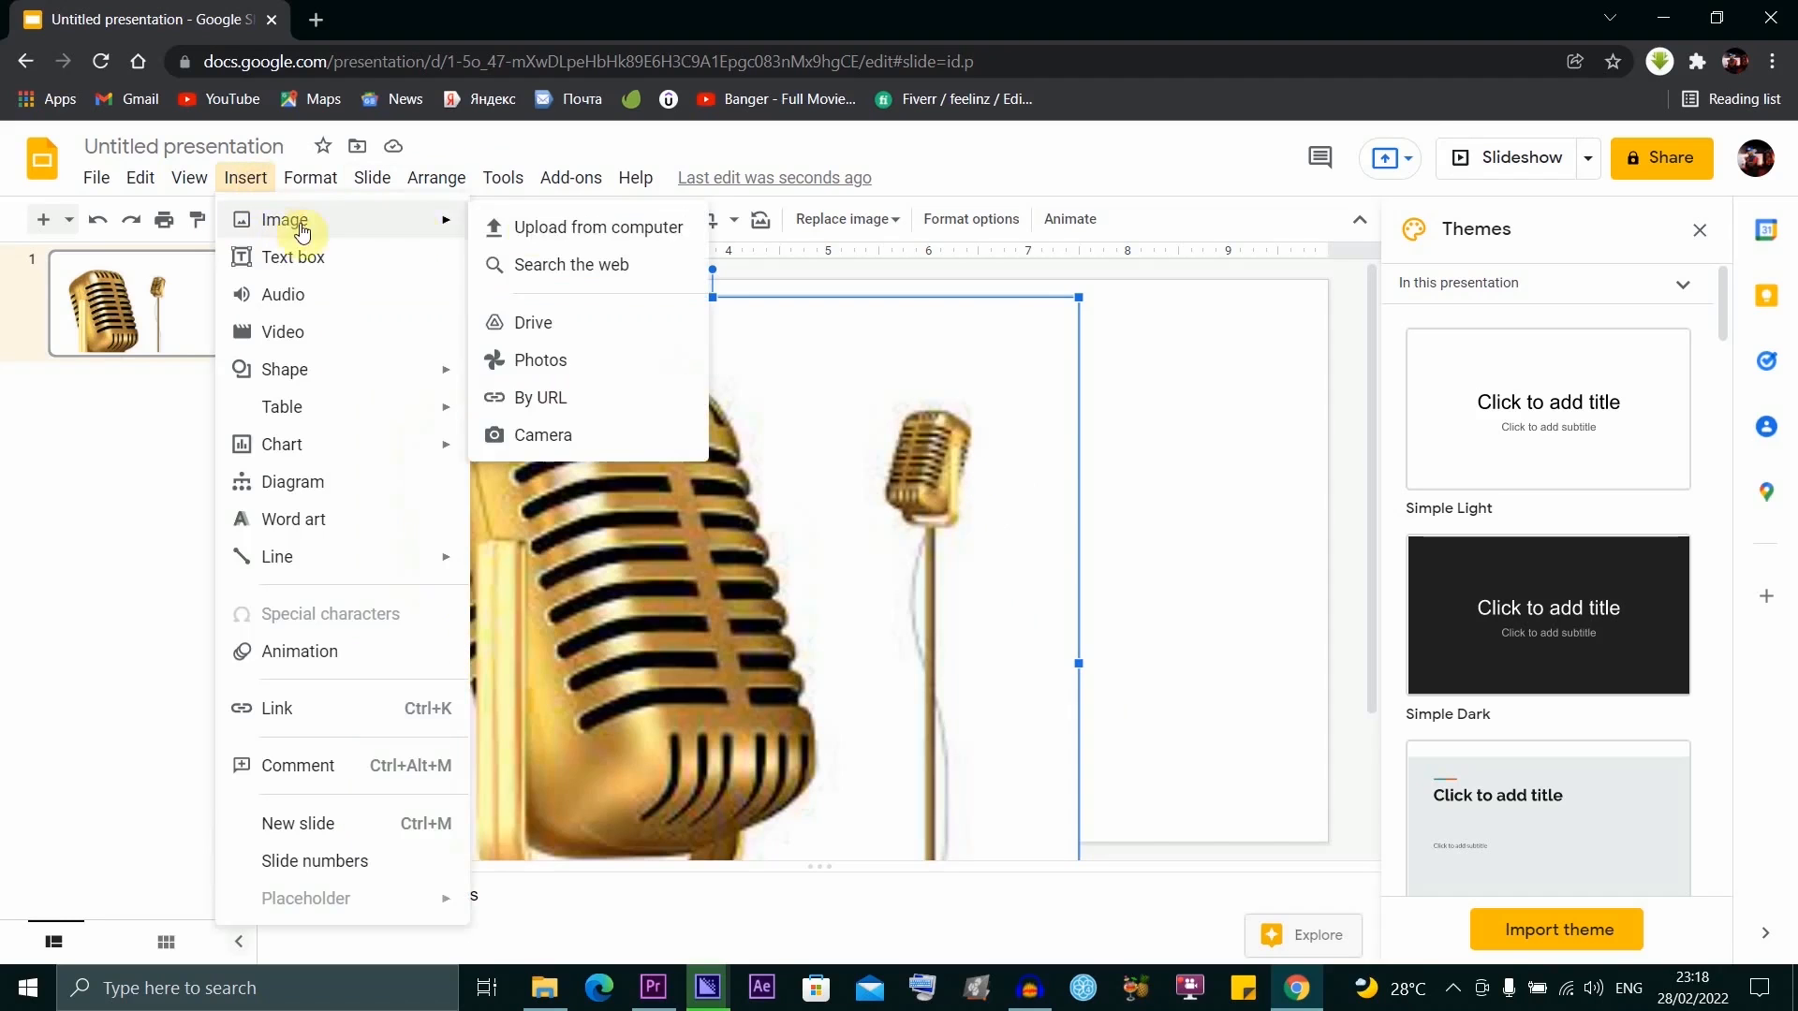
Step: Upload the T-shirt photo from the computer onto the slide over the microphone
left_click(601, 226)
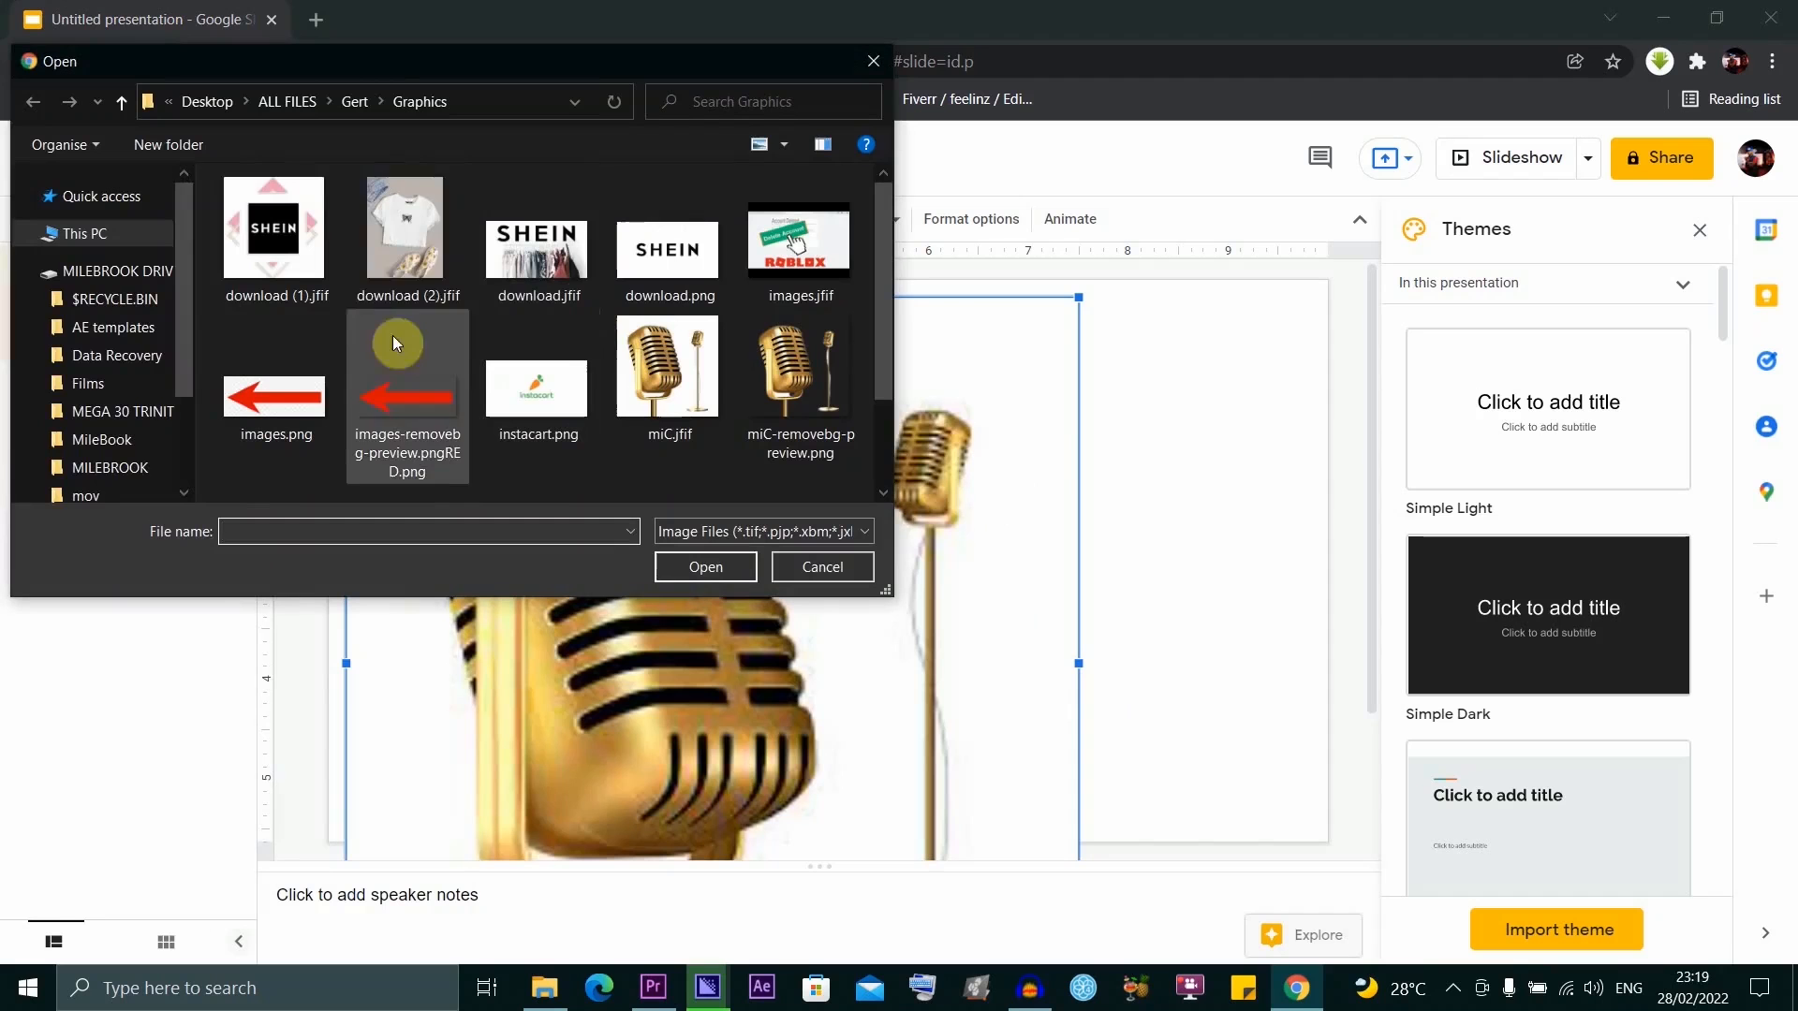
mouse_move(405, 238)
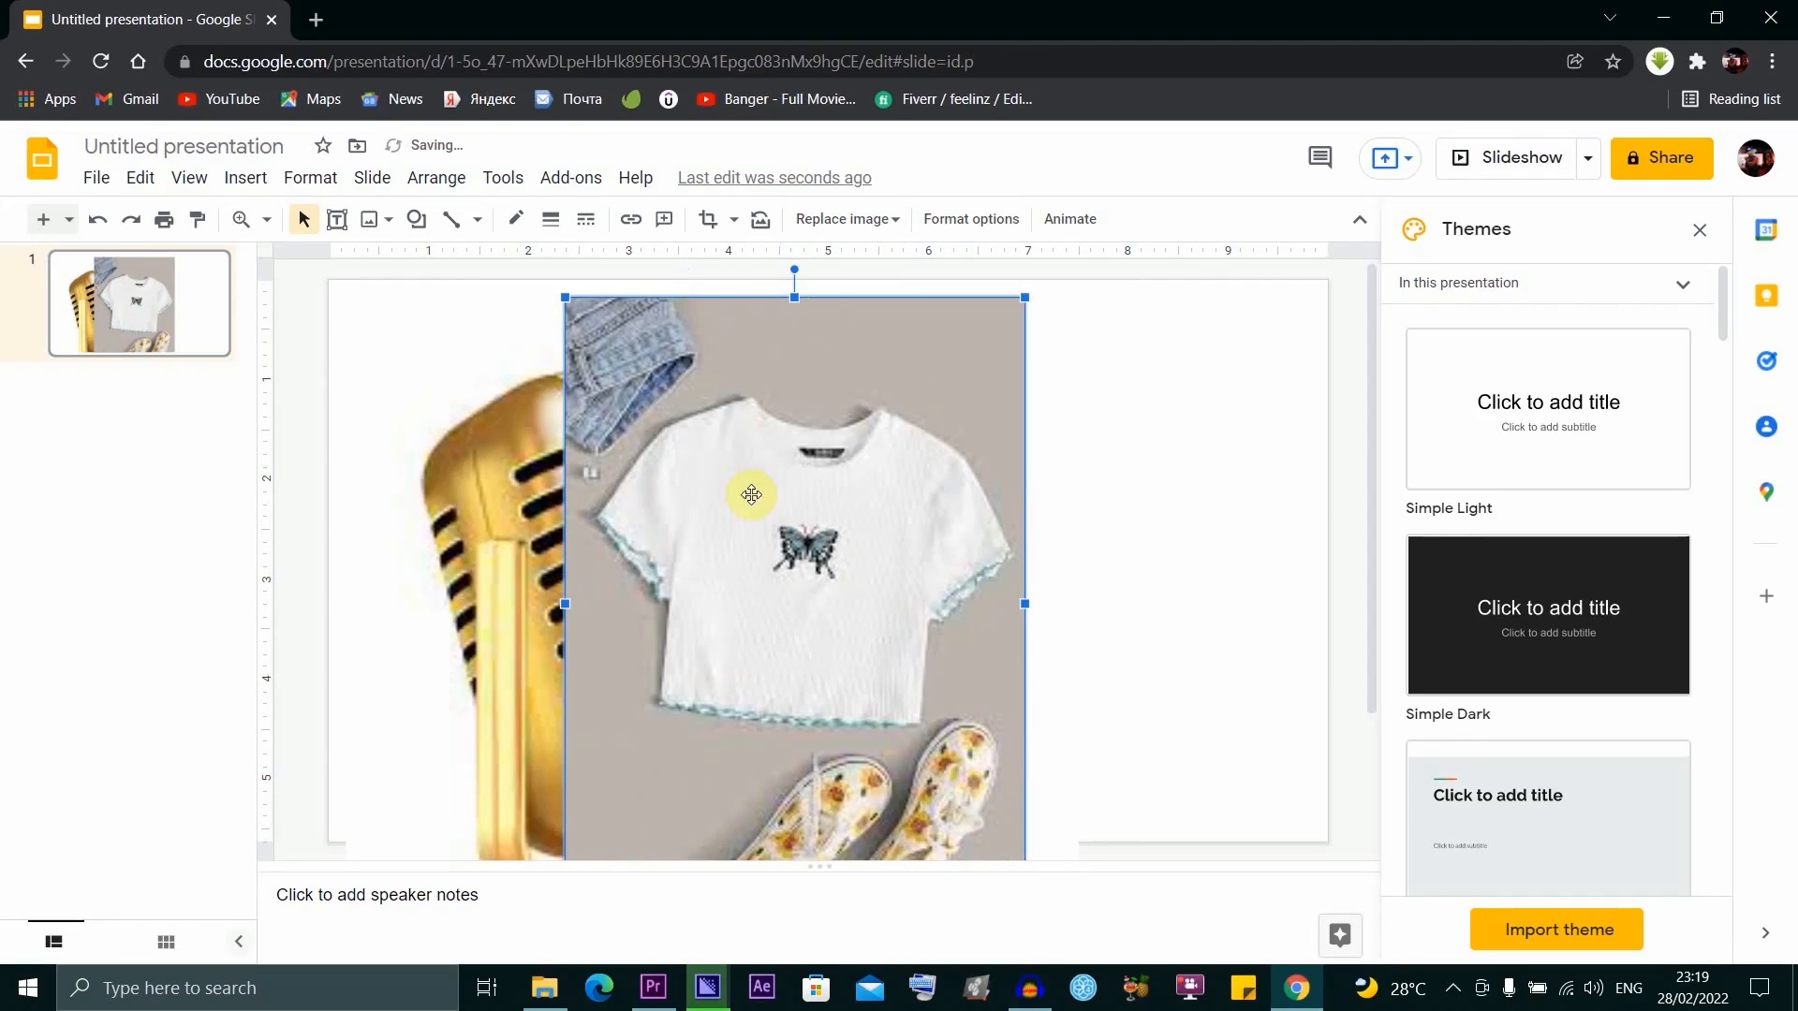
mouse_move(508, 554)
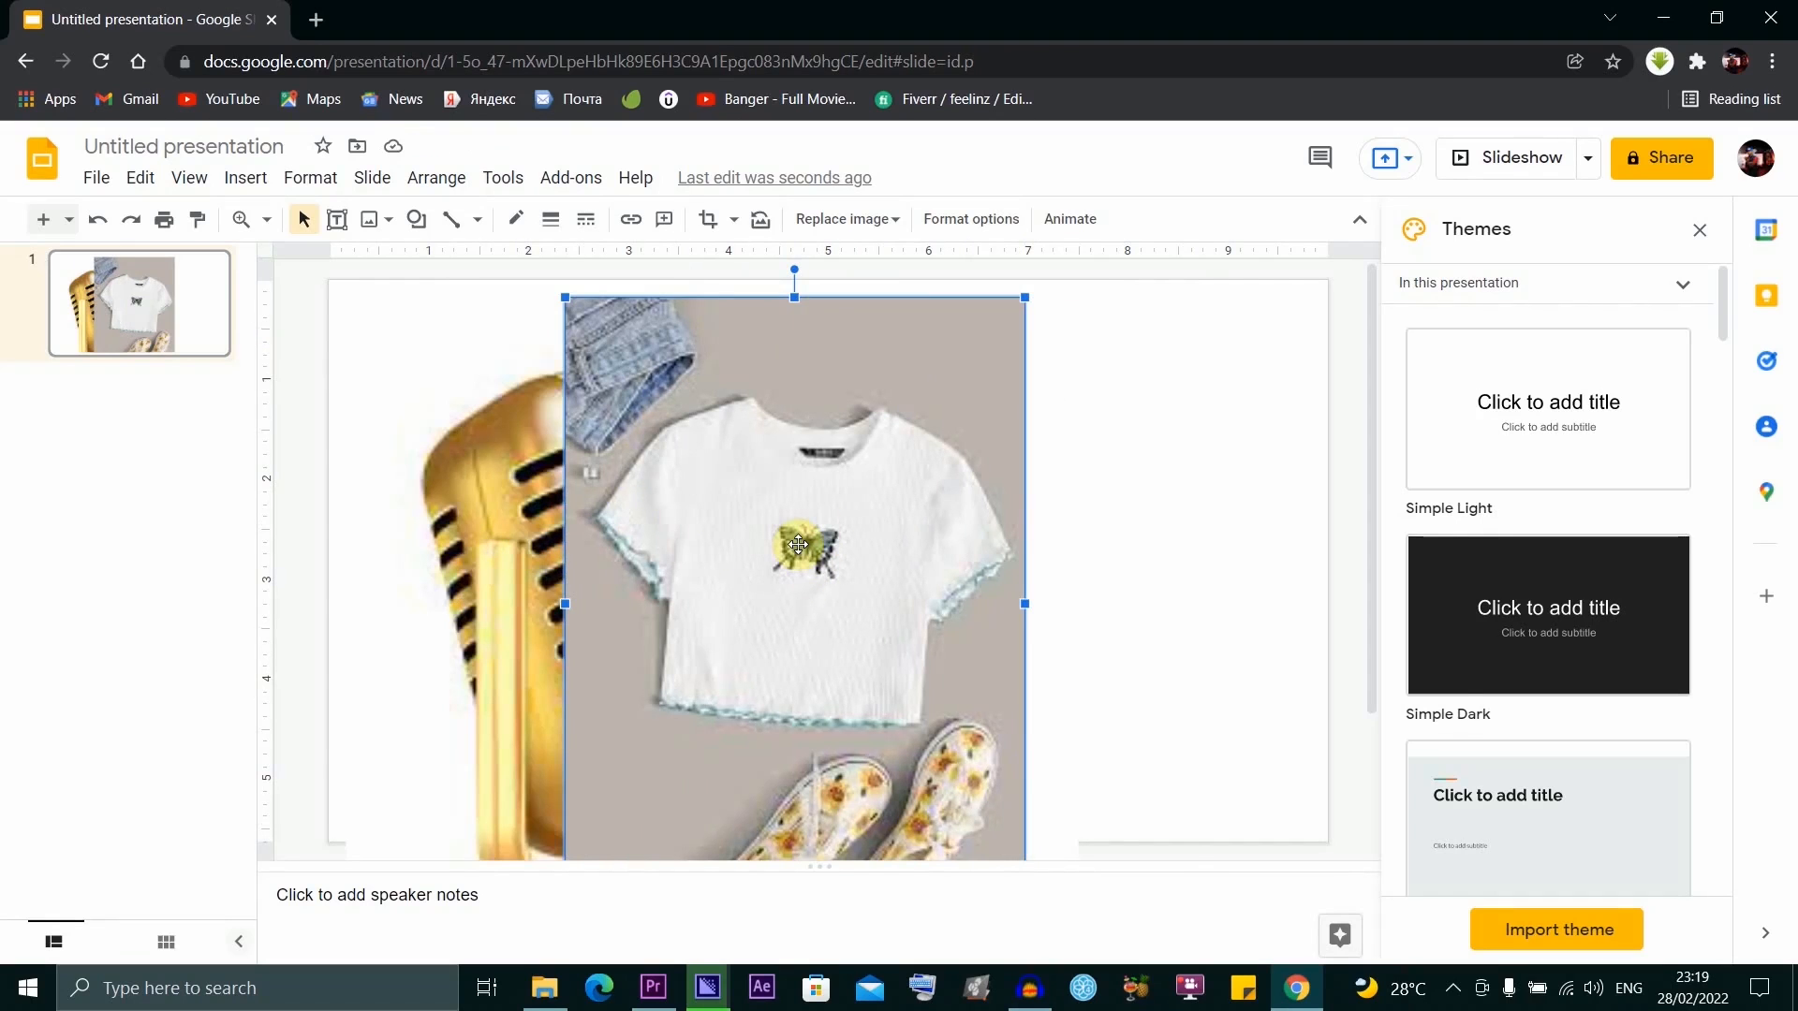
Step: Bring up the Format options panel for the T-shirt photo
right_click(800, 545)
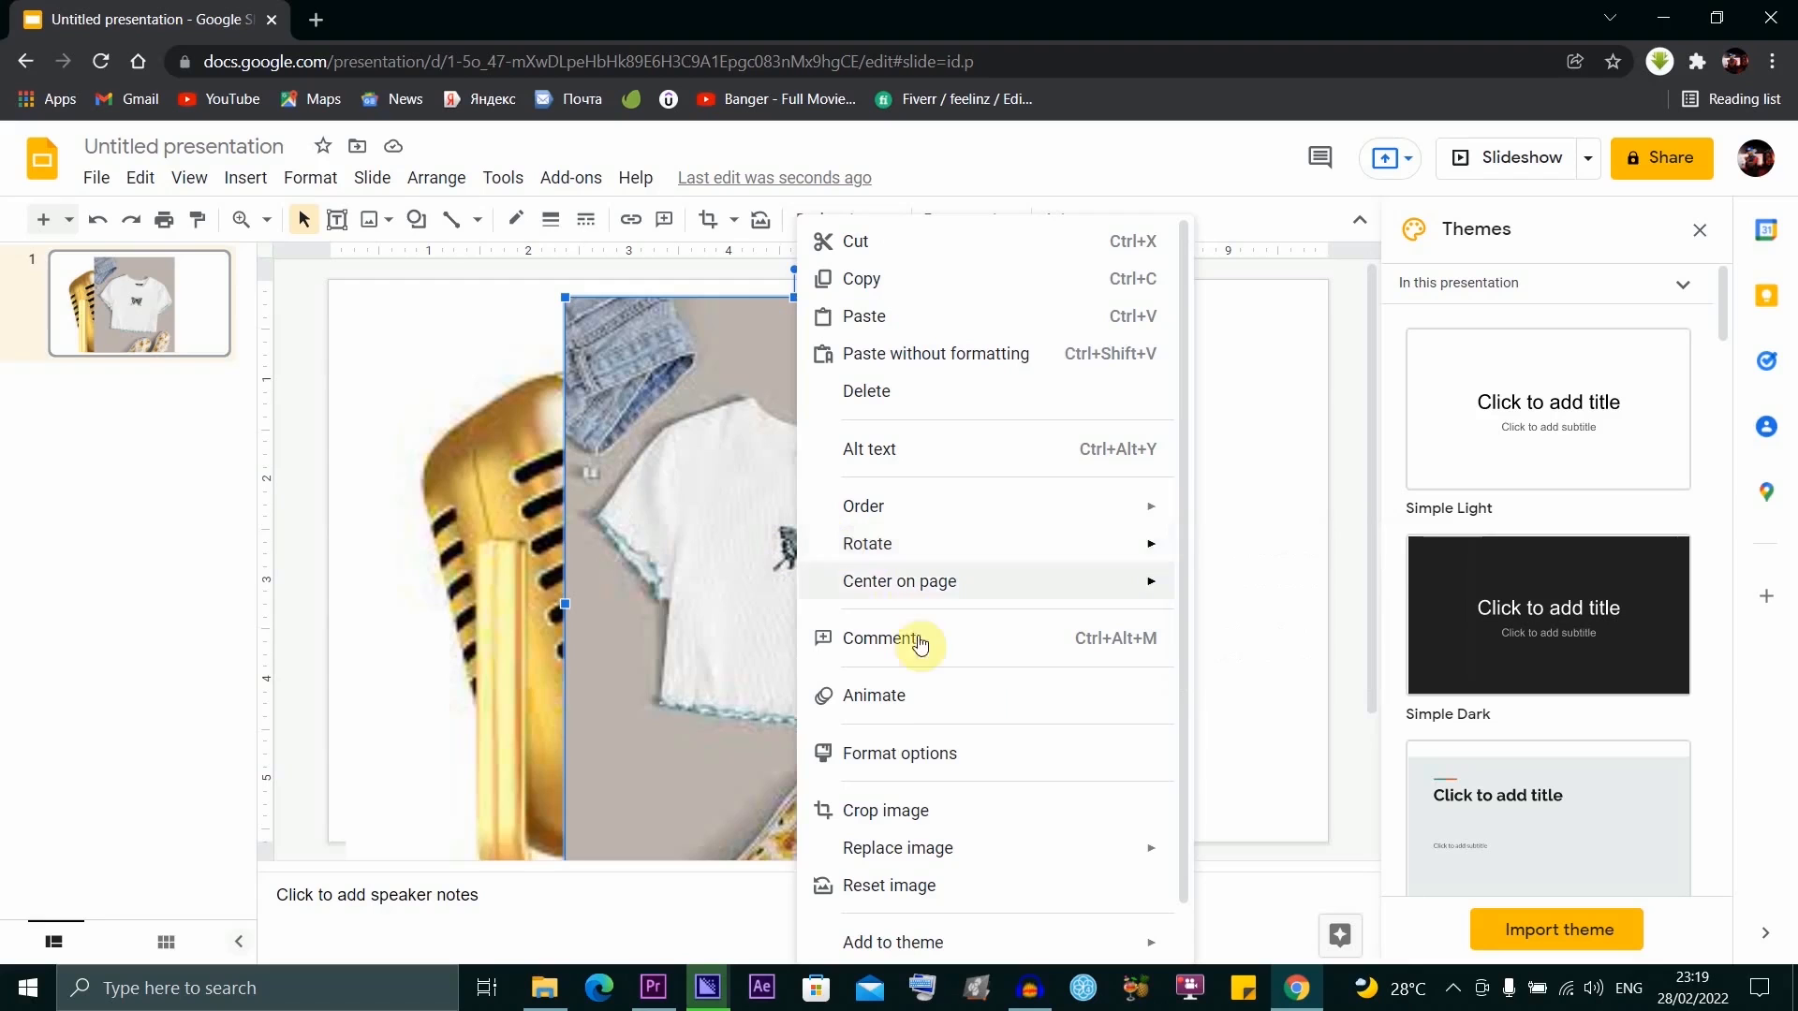
mouse_move(874, 770)
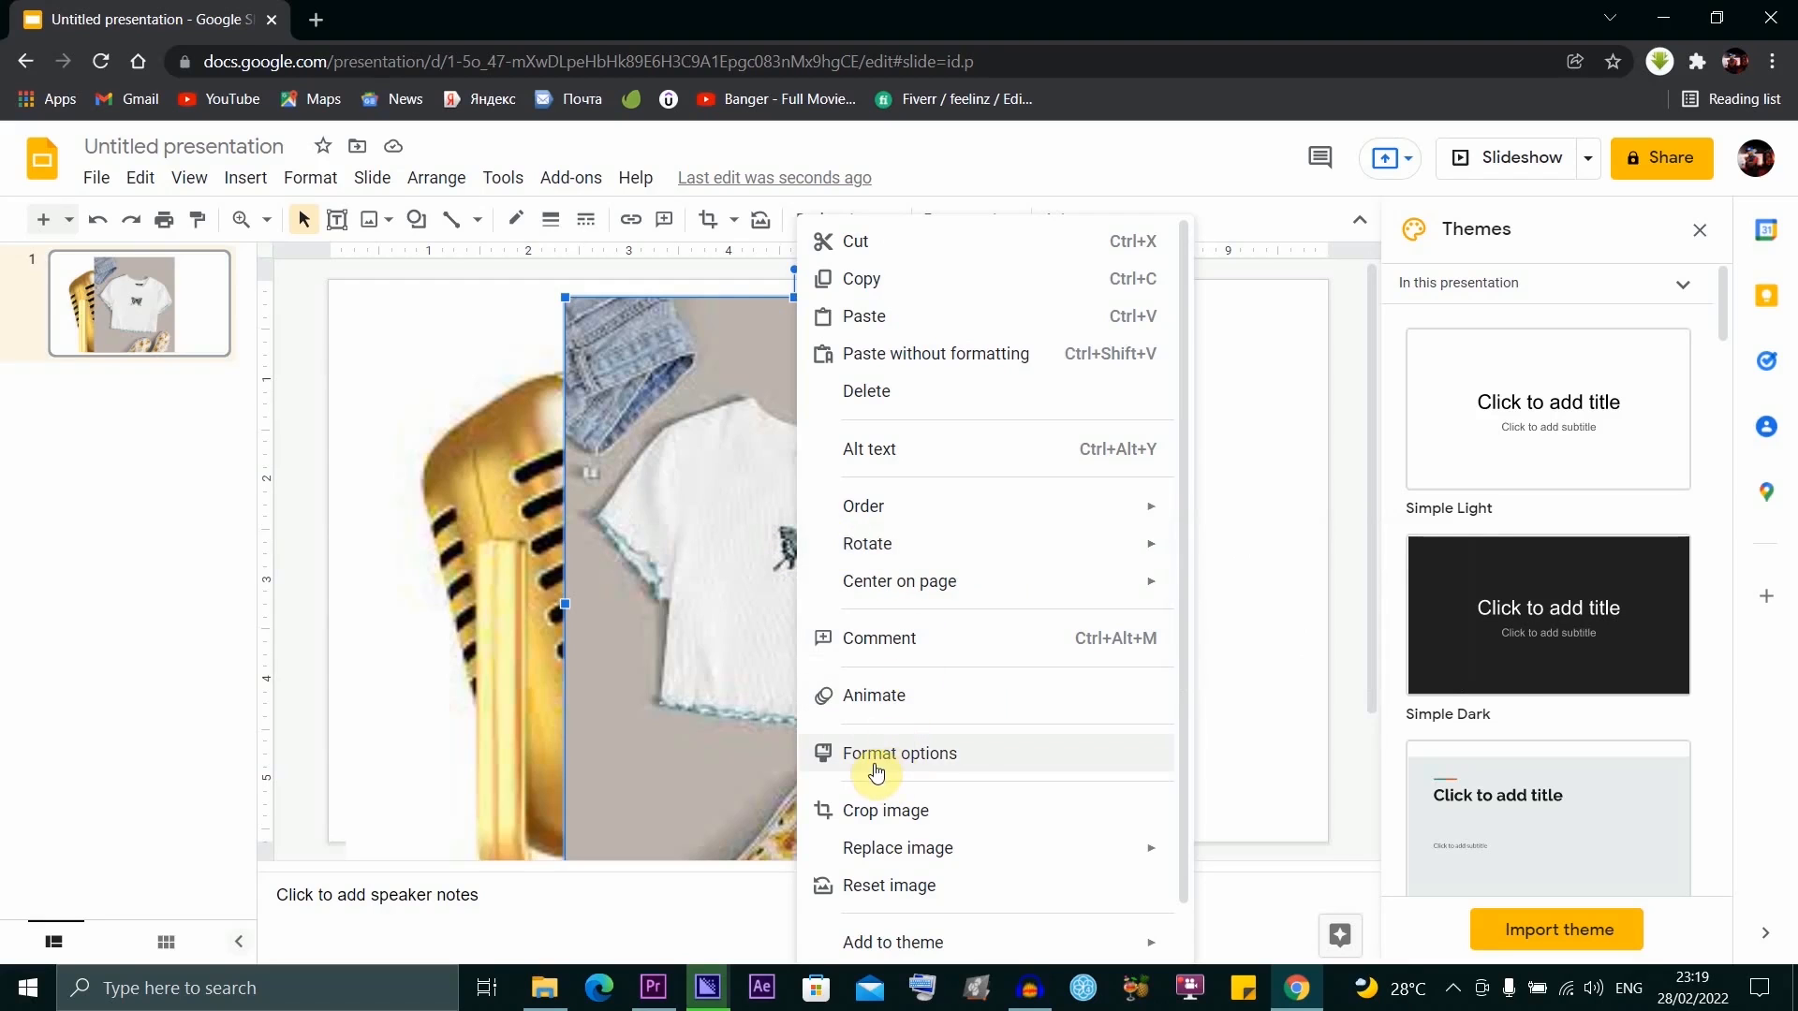
left_click(897, 753)
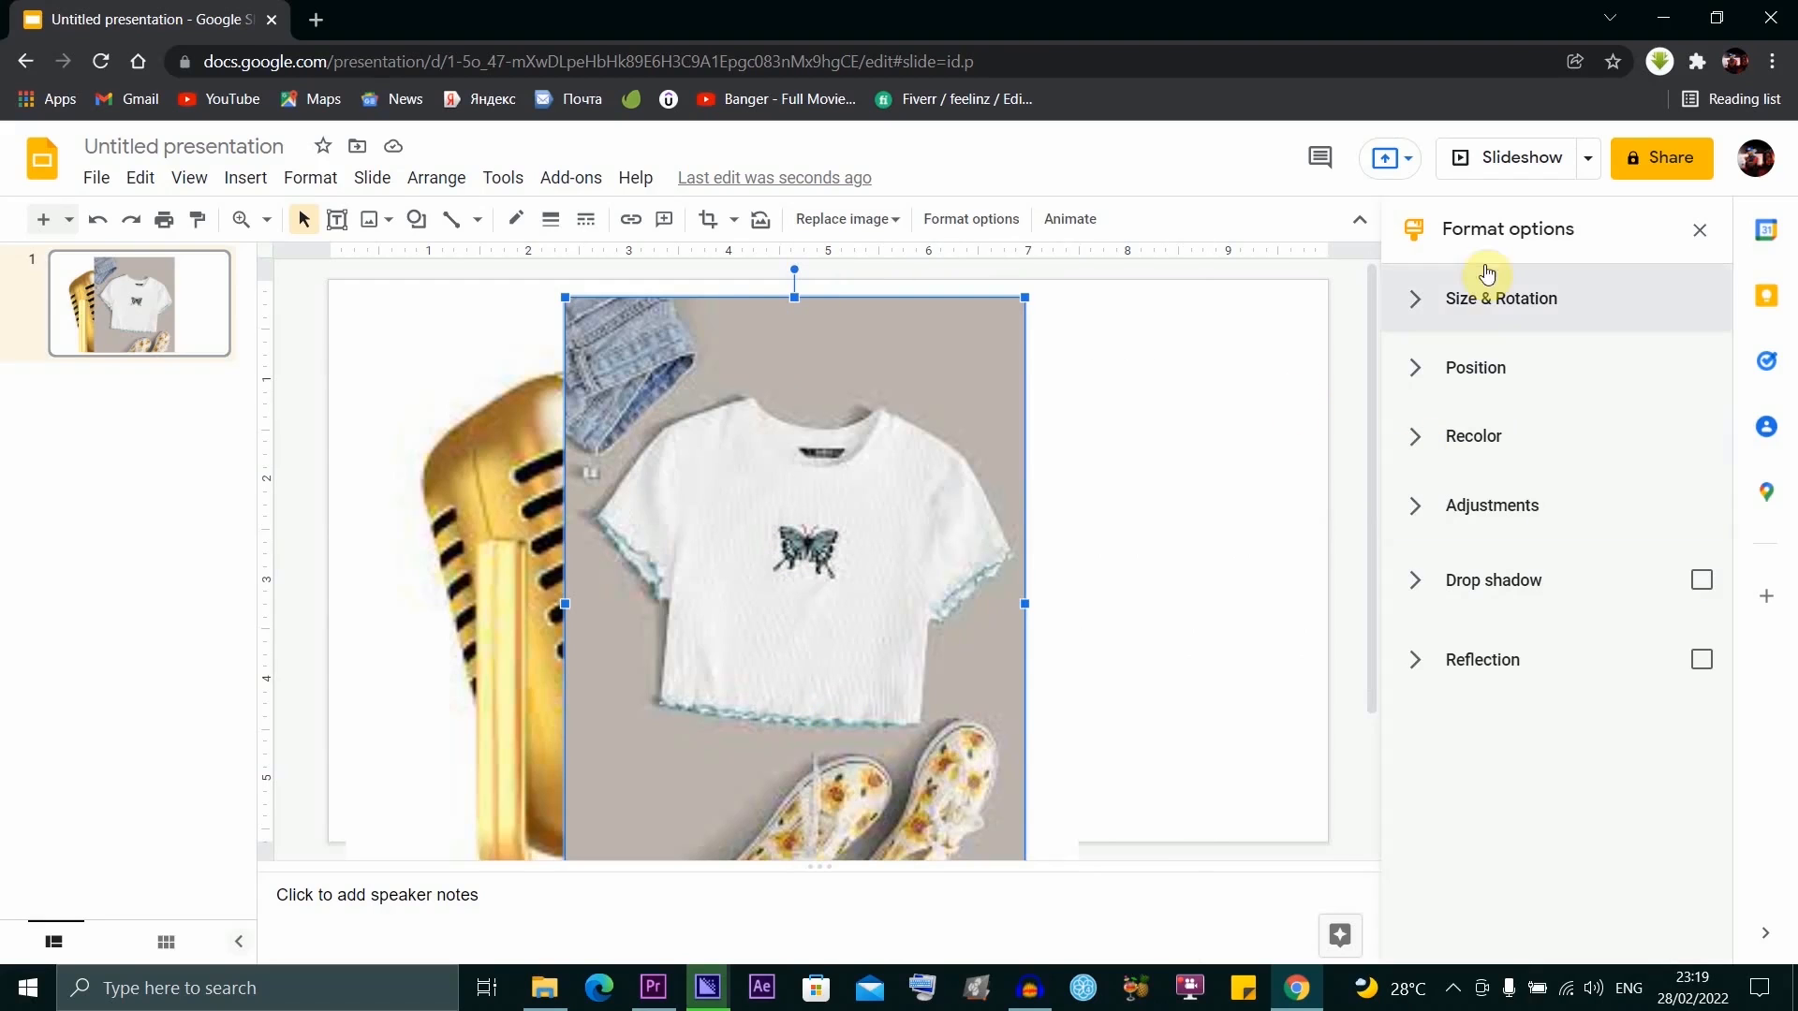
mouse_move(1418, 517)
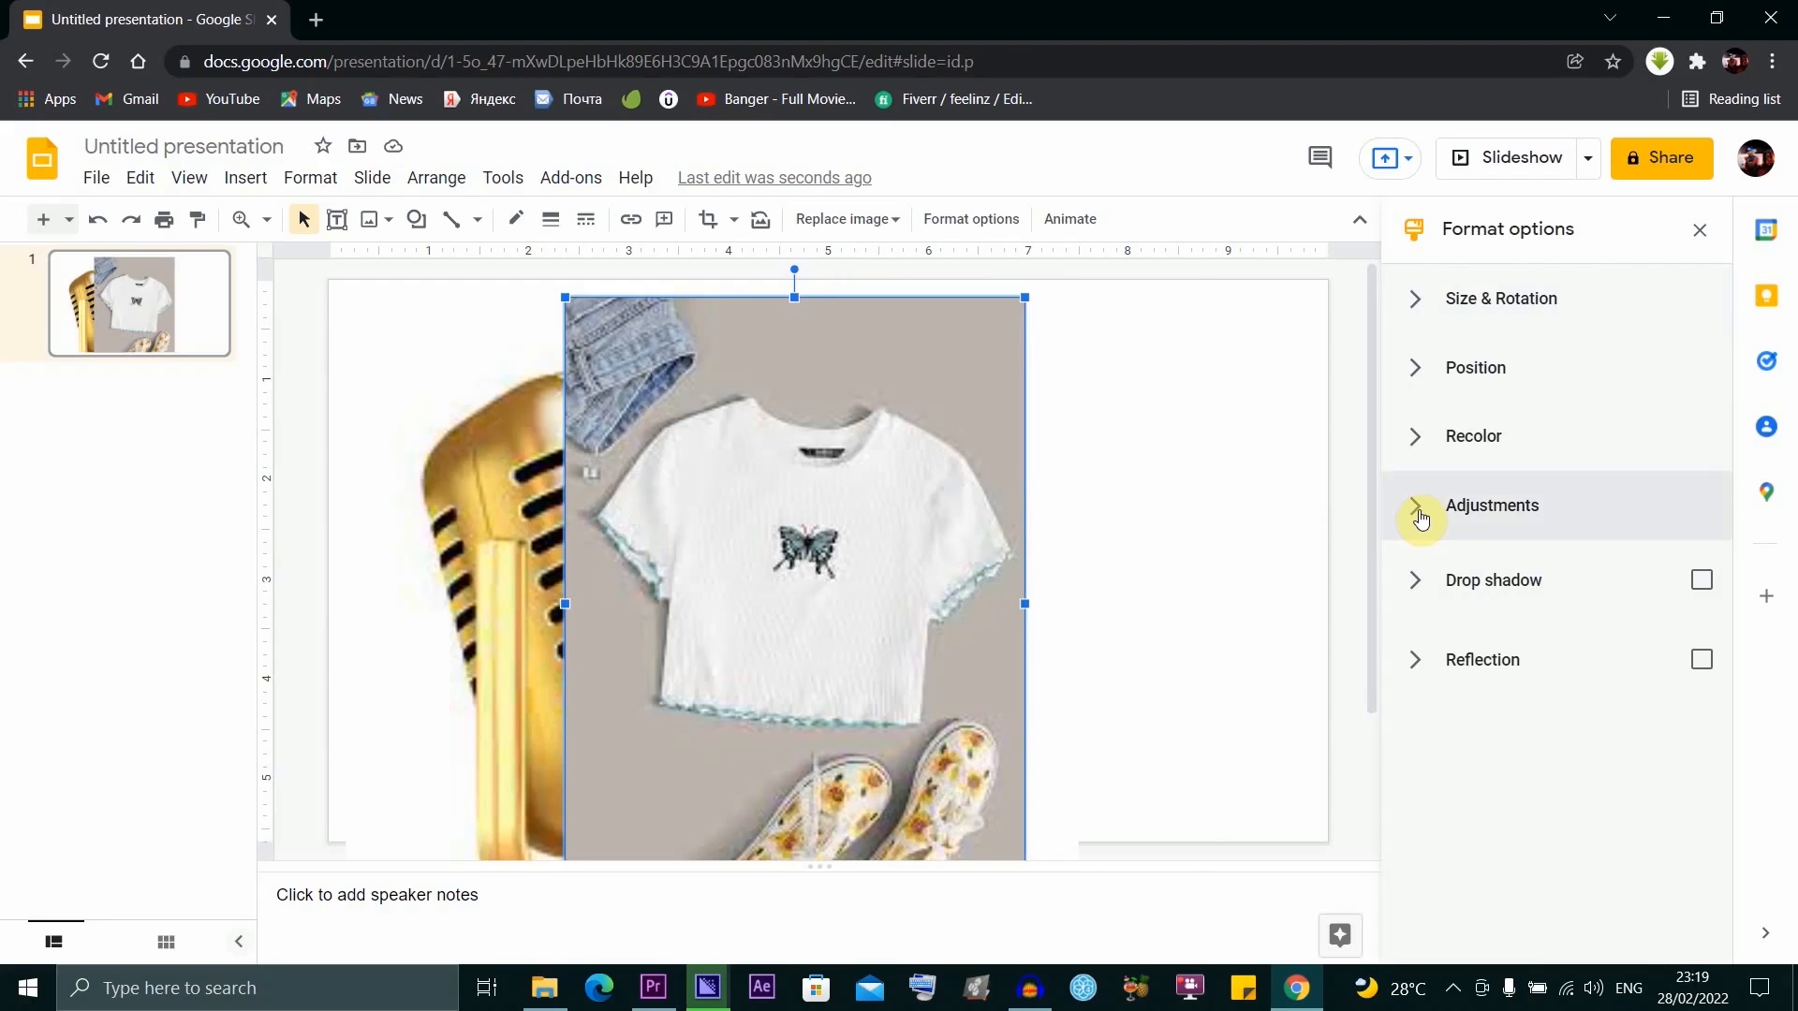
Step: Raise the T-shirt photo's transparency under Adjustments until the gold microphone shows through
left_click(1416, 504)
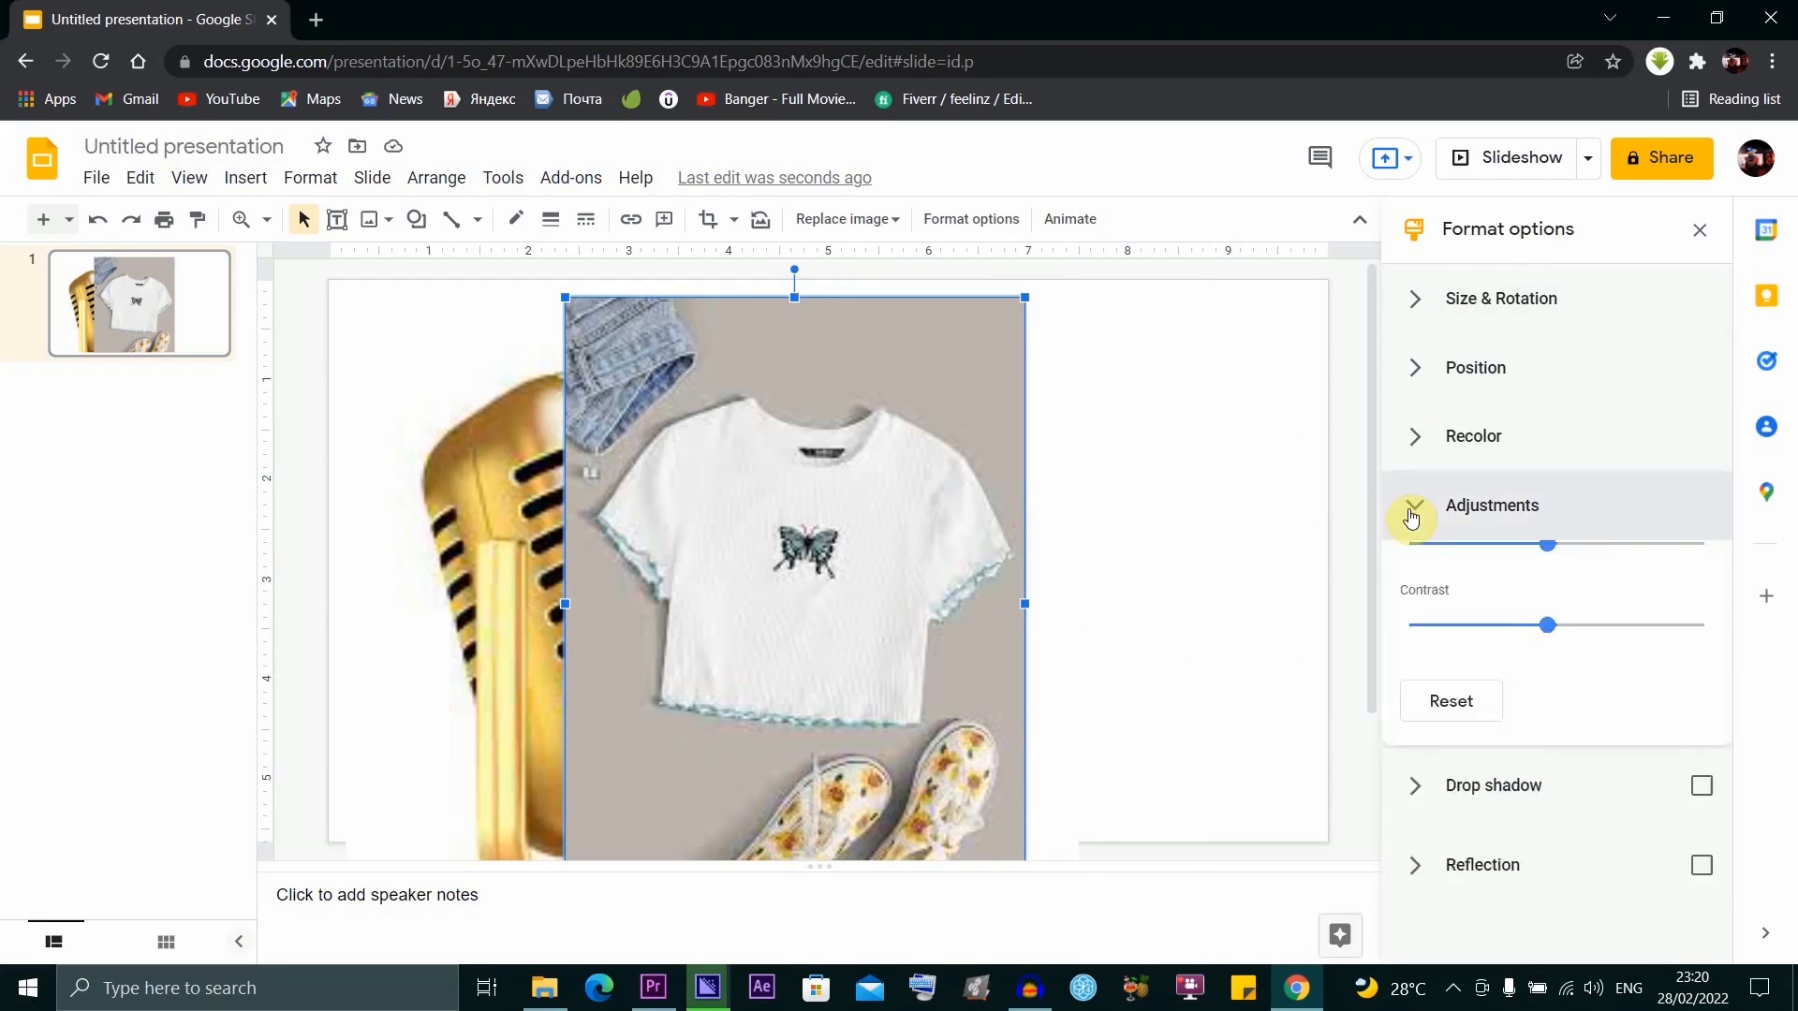
left_click(1416, 506)
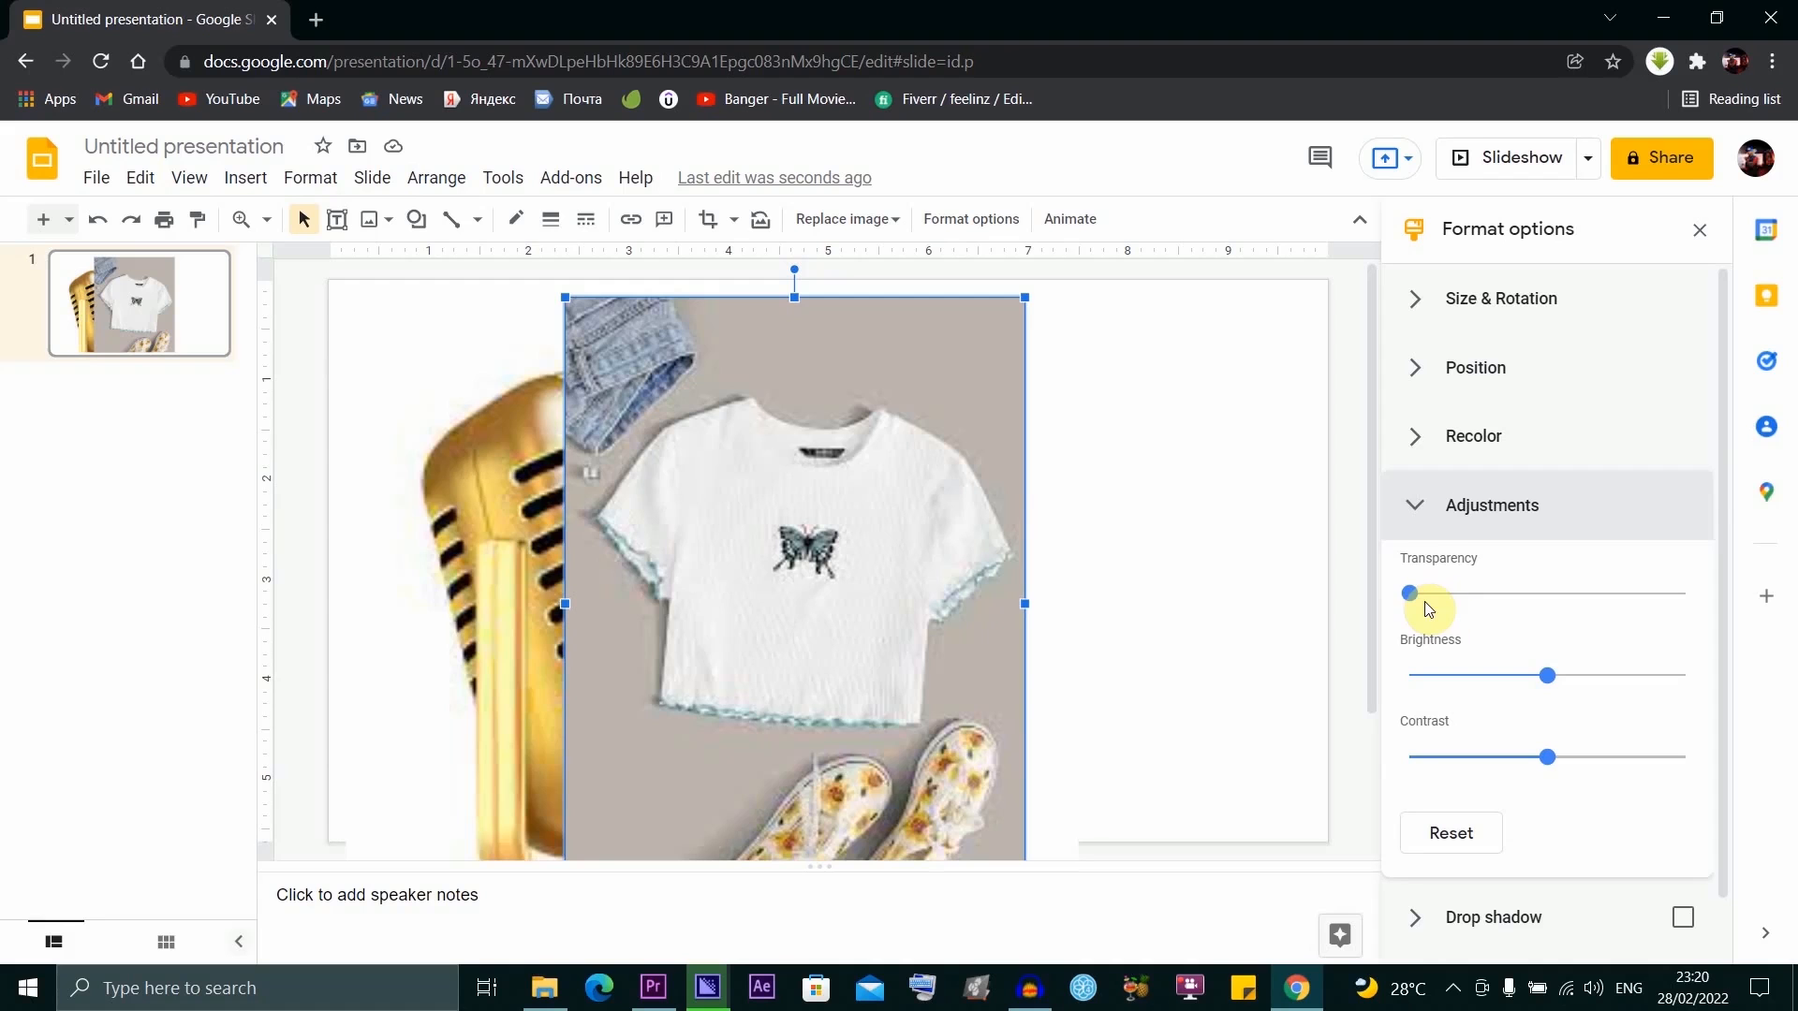
left_click_drag(1408, 593, 1421, 594)
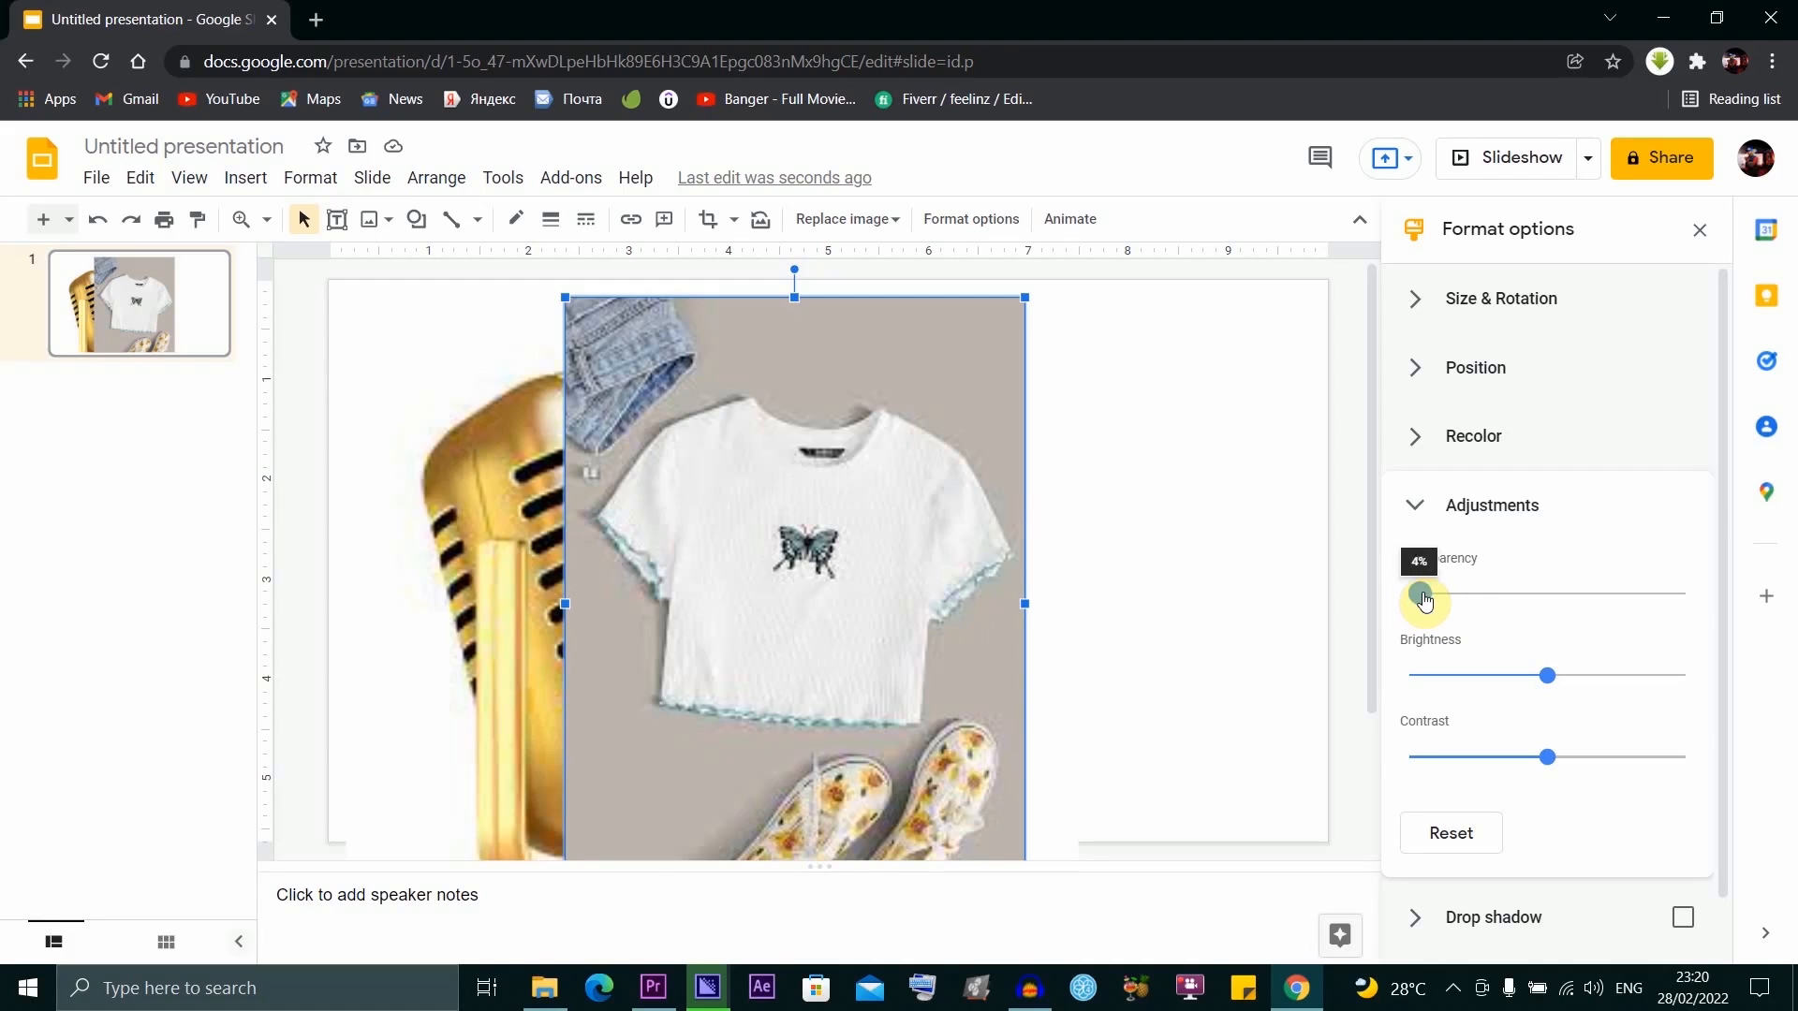
left_click_drag(1423, 598, 1463, 593)
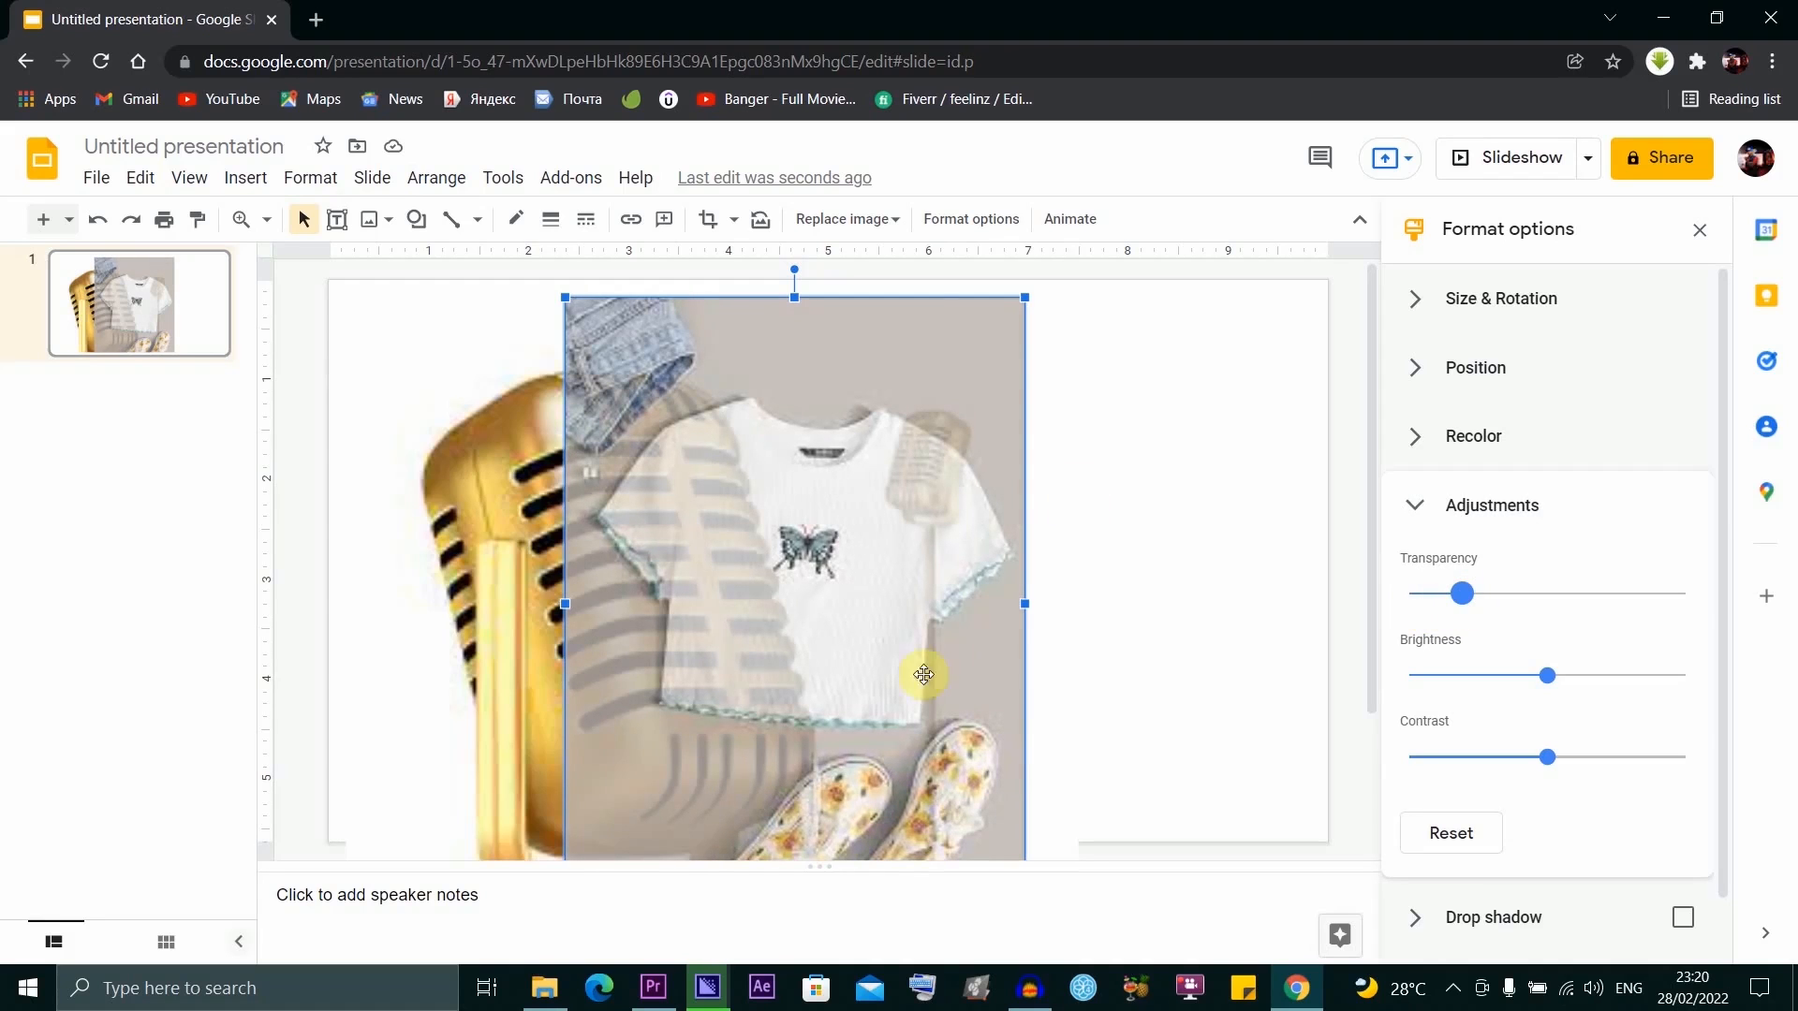
mouse_move(863, 479)
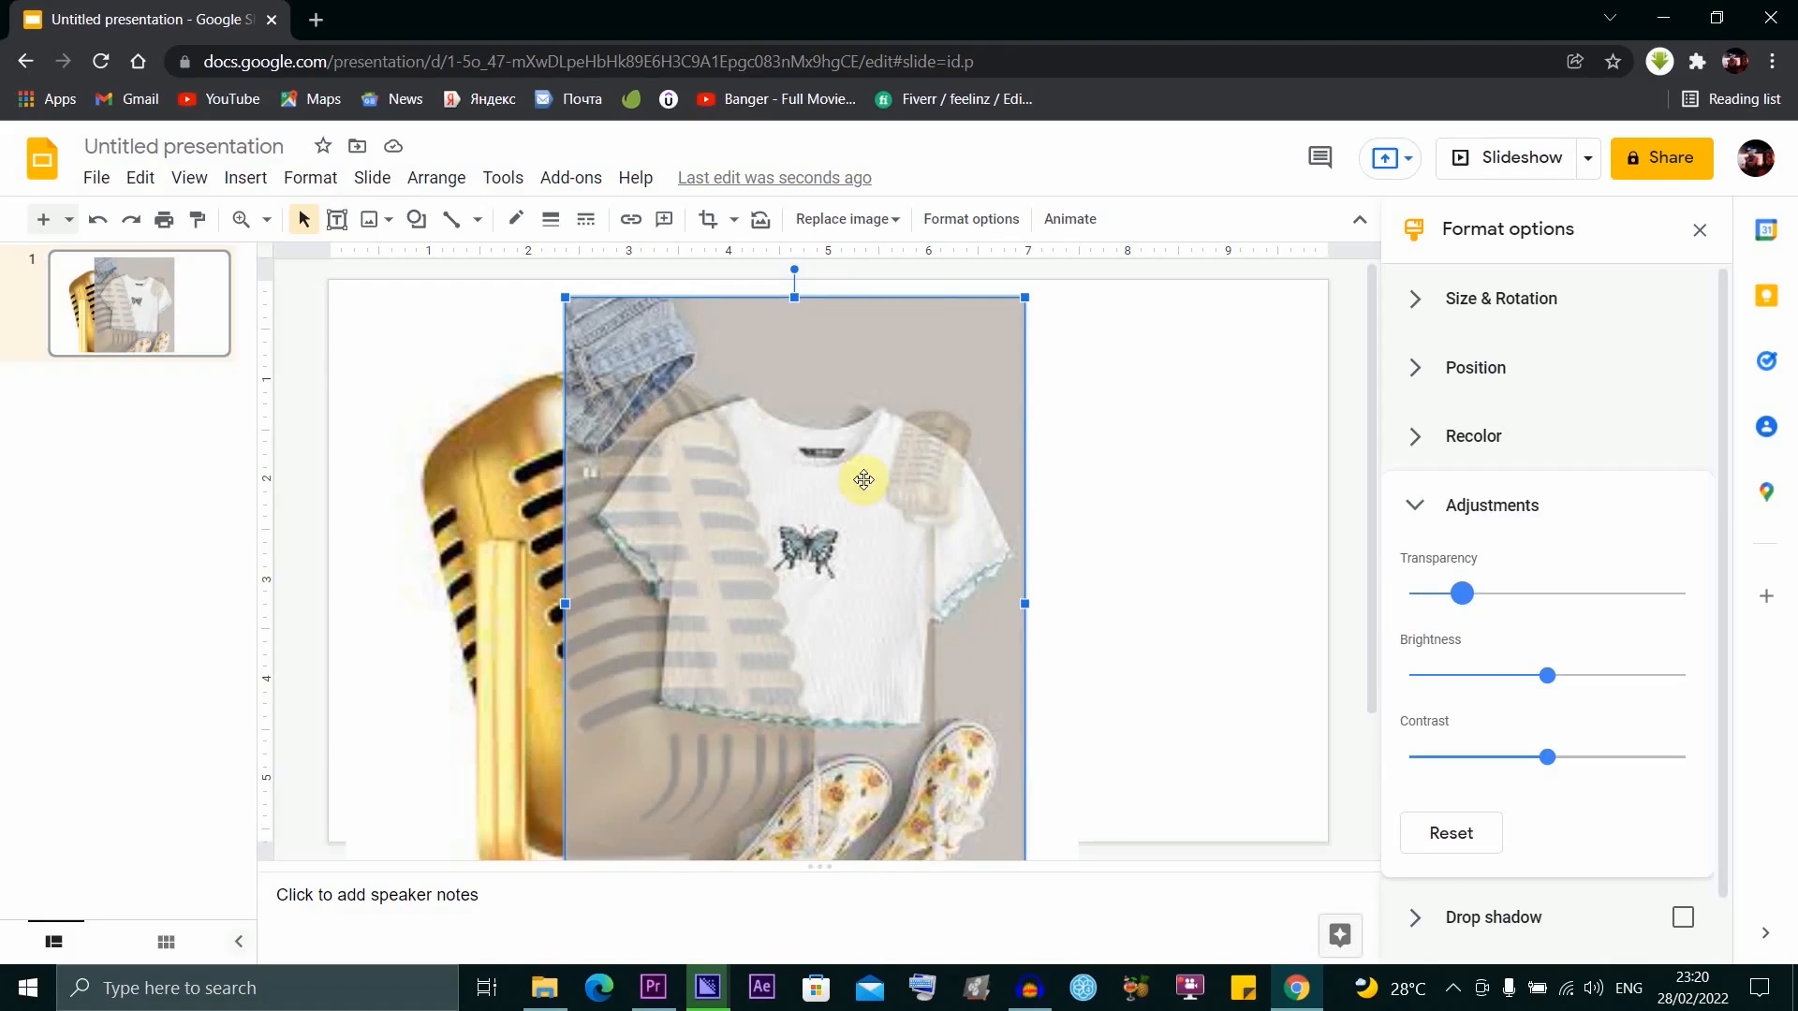
left_click_drag(1462, 593, 1459, 595)
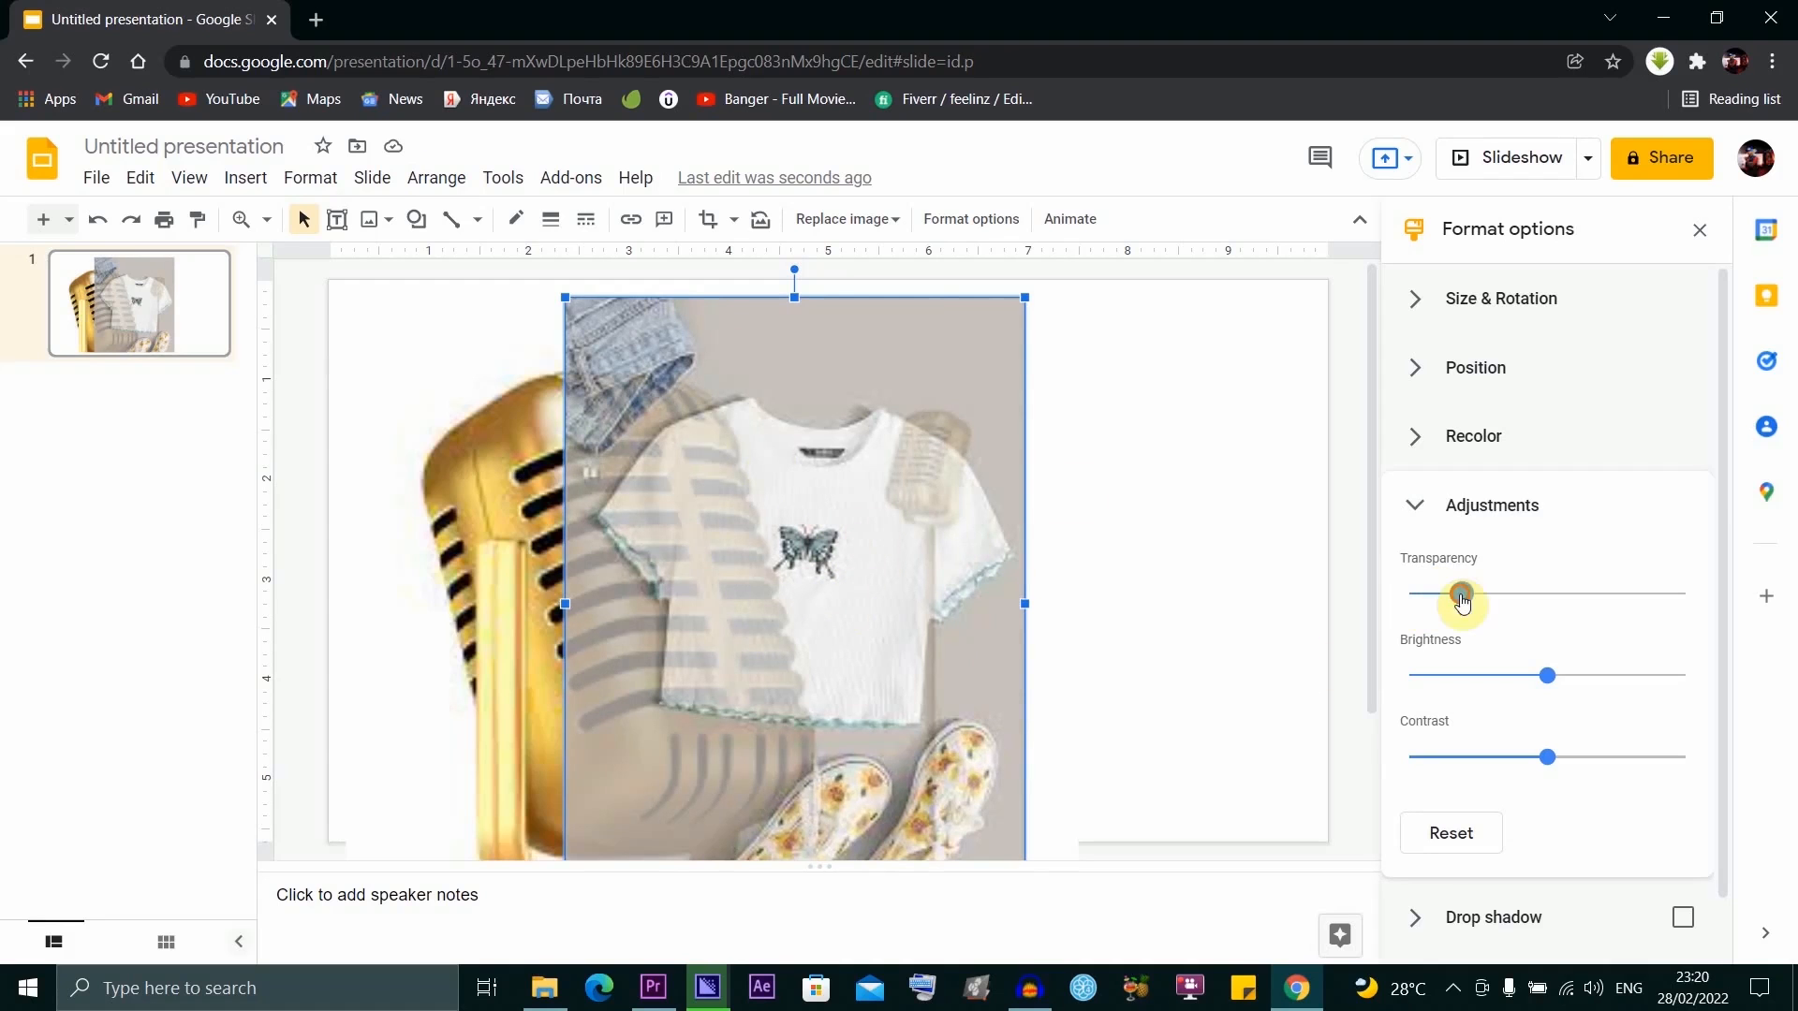
left_click_drag(1459, 594, 1499, 593)
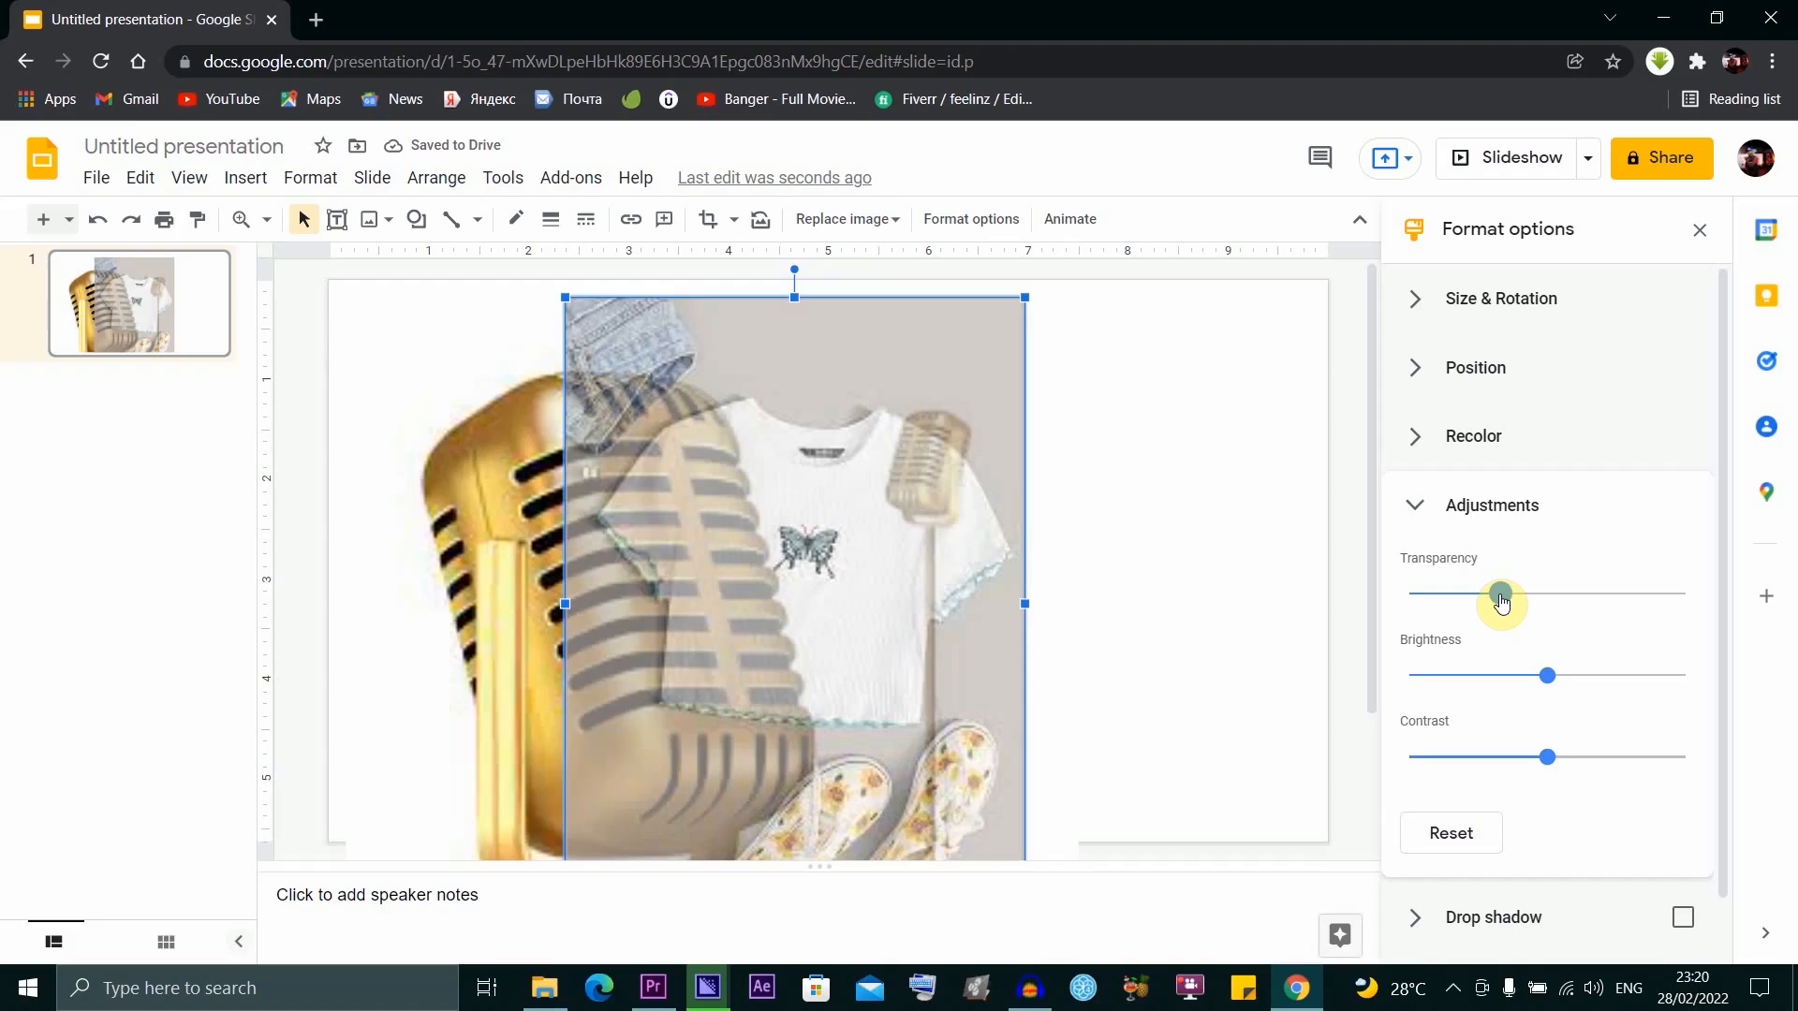